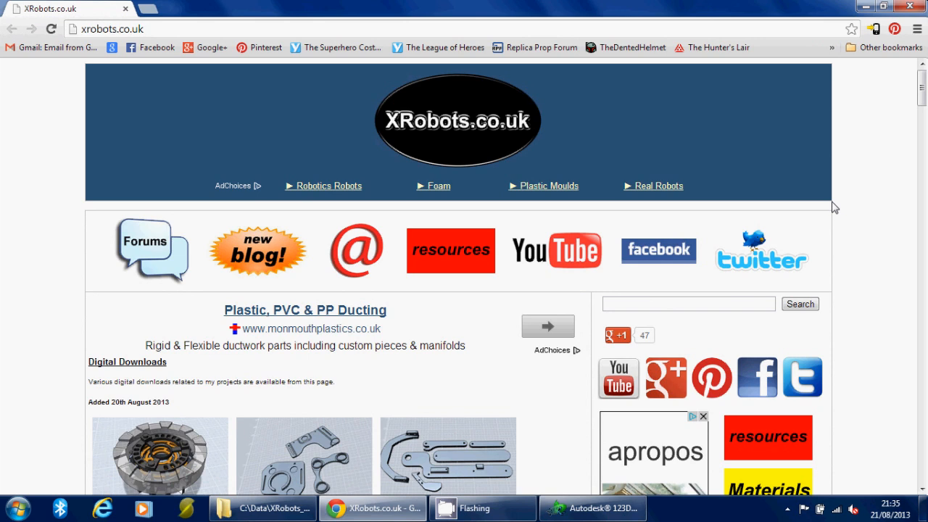
Step: Switch from Chrome to 123D Design showing the ring assembly and dismiss the About splash
{"action": "left_click", "coordinate": [592, 508]}
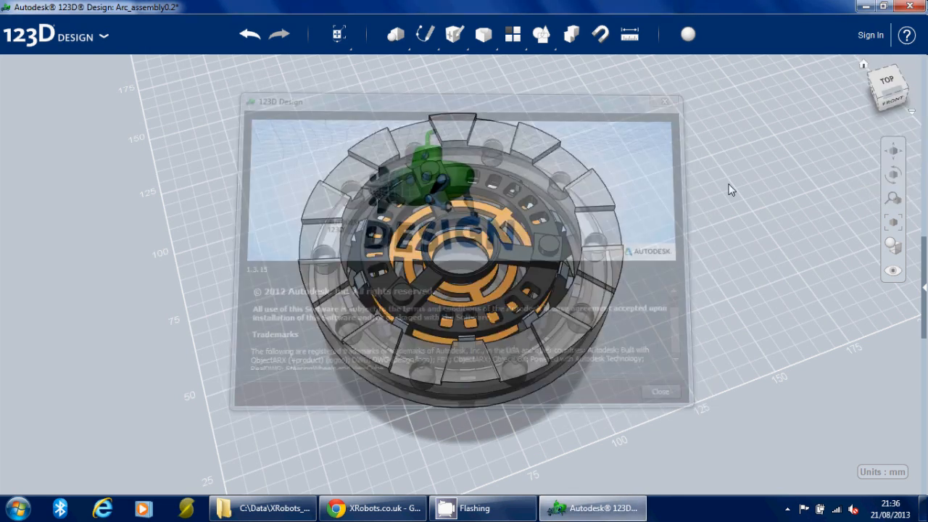
{"action": "left_click", "coordinate": [661, 391]}
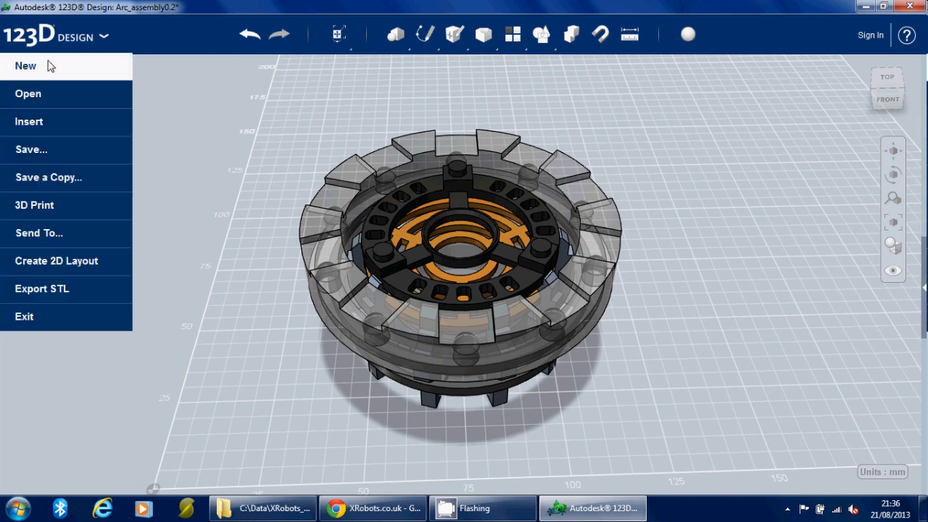
Step: Create a new empty design, lower the view over the grid and browse the Construct tools
{"action": "left_click", "coordinate": [26, 65]}
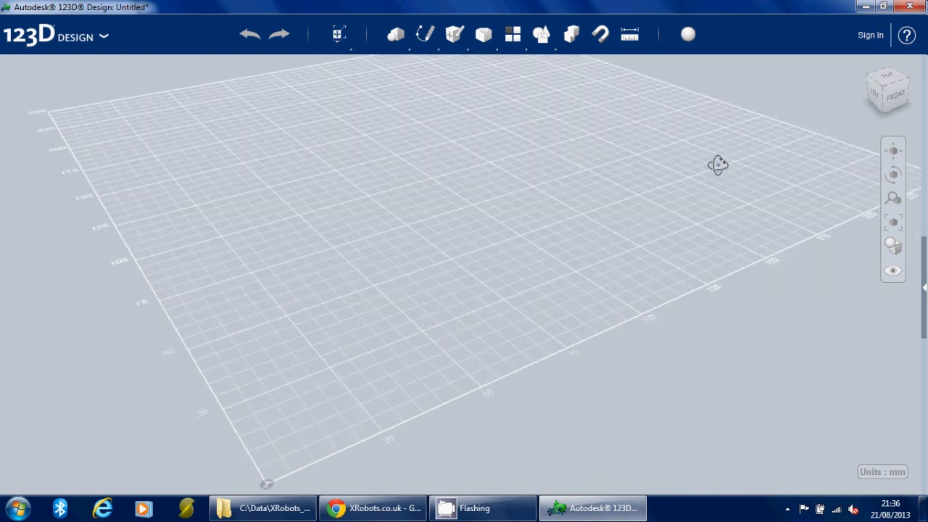
{"action": "left_click_drag", "start_coordinate": [718, 164], "coordinate": [690, 158]}
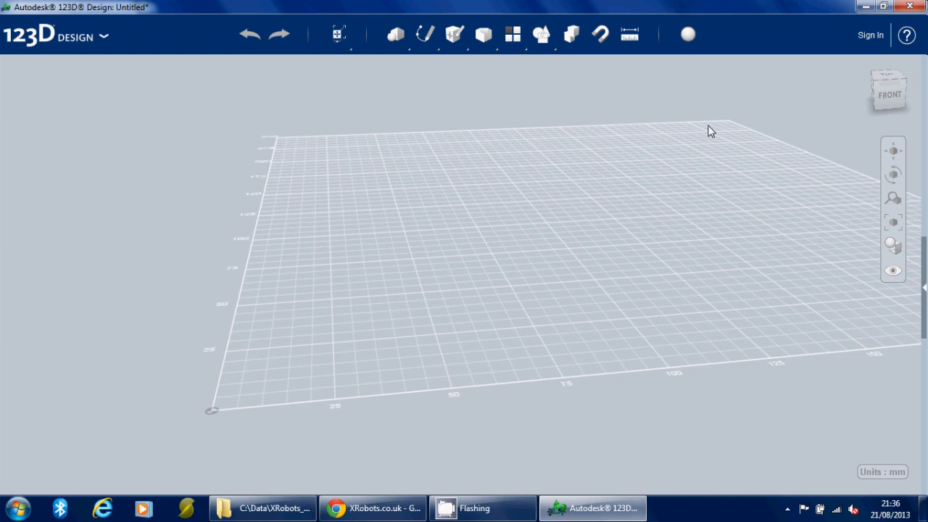
{"action": "left_click", "coordinate": [483, 34]}
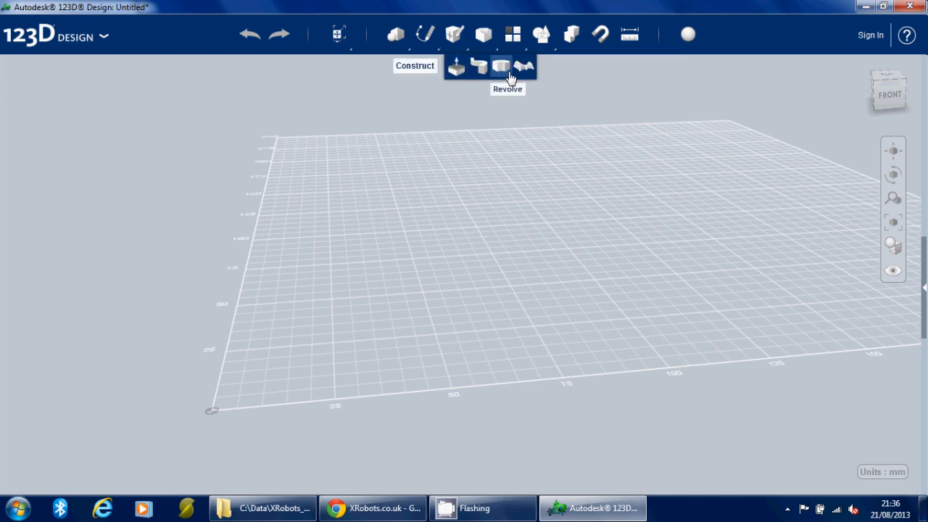
{"action": "mouse_move", "coordinate": [524, 66]}
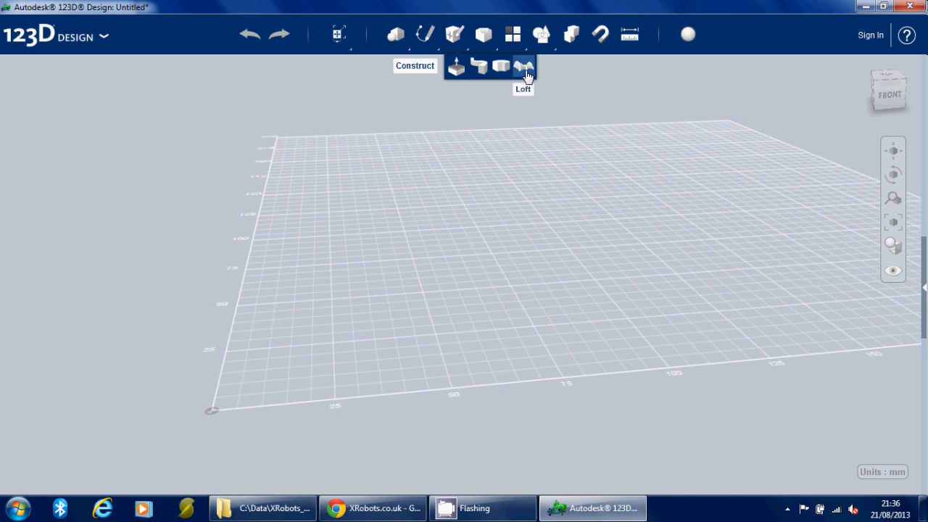
{"action": "mouse_move", "coordinate": [386, 128]}
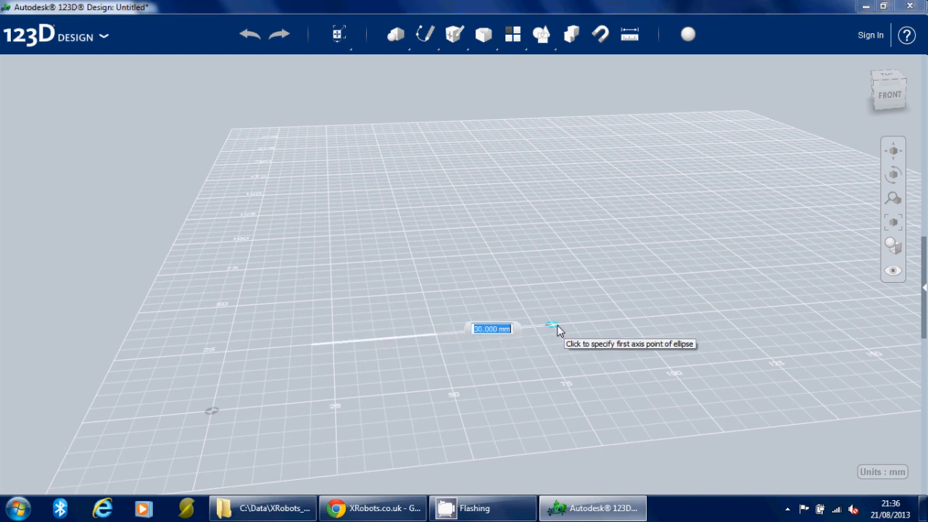
Step: Sketch the first ellipse on the grid and stand it upright
{"action": "left_click", "coordinate": [551, 325]}
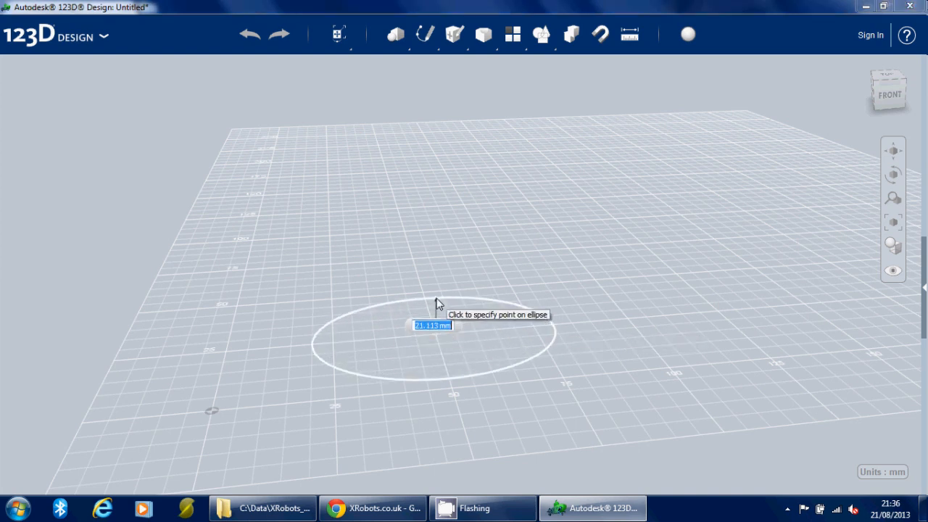
{"action": "left_click", "coordinate": [438, 303]}
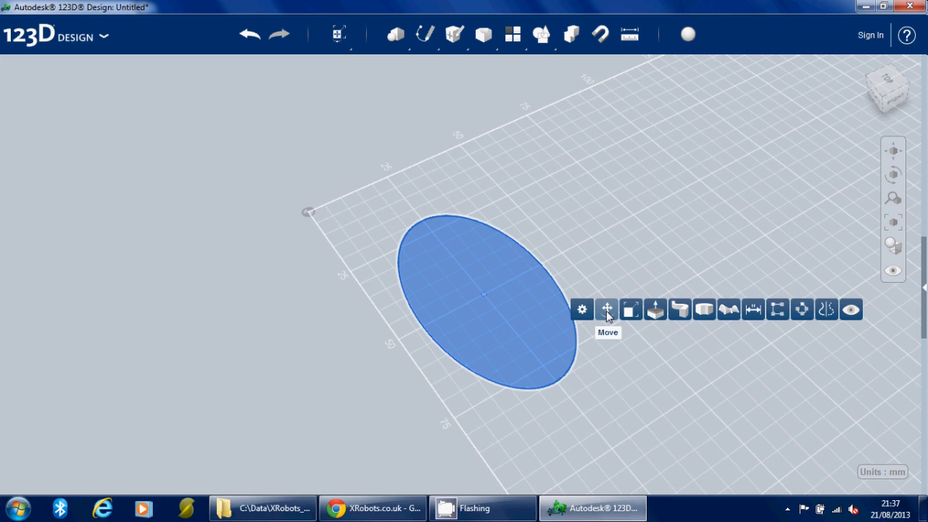
{"action": "left_click", "coordinate": [606, 309]}
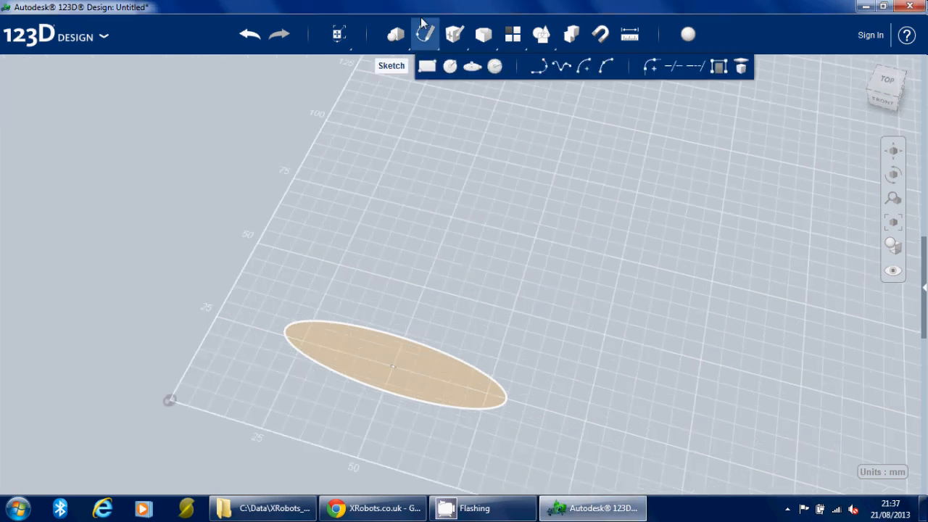
{"action": "mouse_move", "coordinate": [432, 280]}
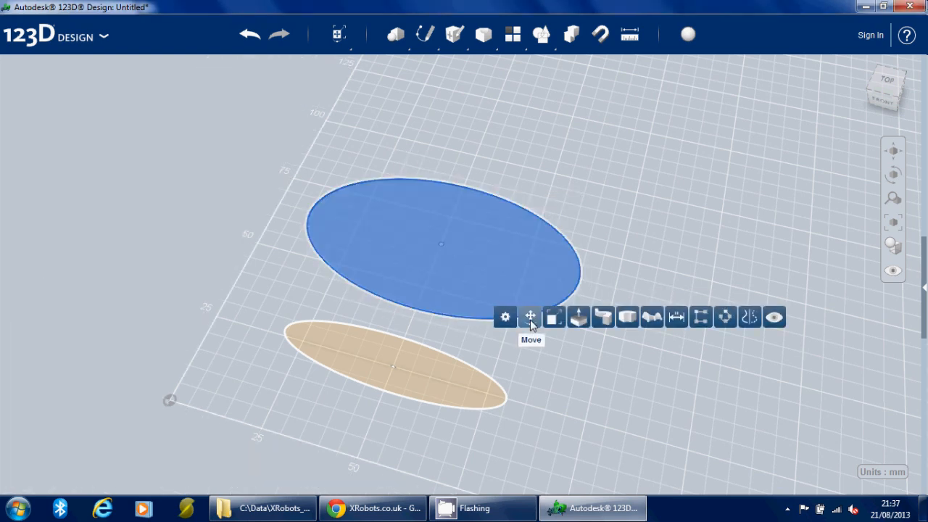
Step: Sketch the second and third ellipses and rotate them upright, spaced in a row behind the first
{"action": "left_click", "coordinate": [531, 316]}
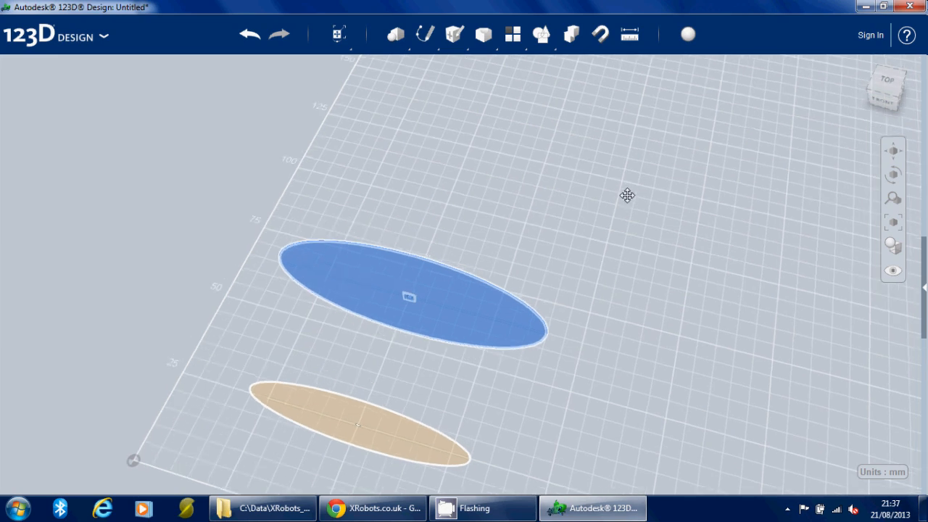
{"action": "left_click", "coordinate": [422, 35]}
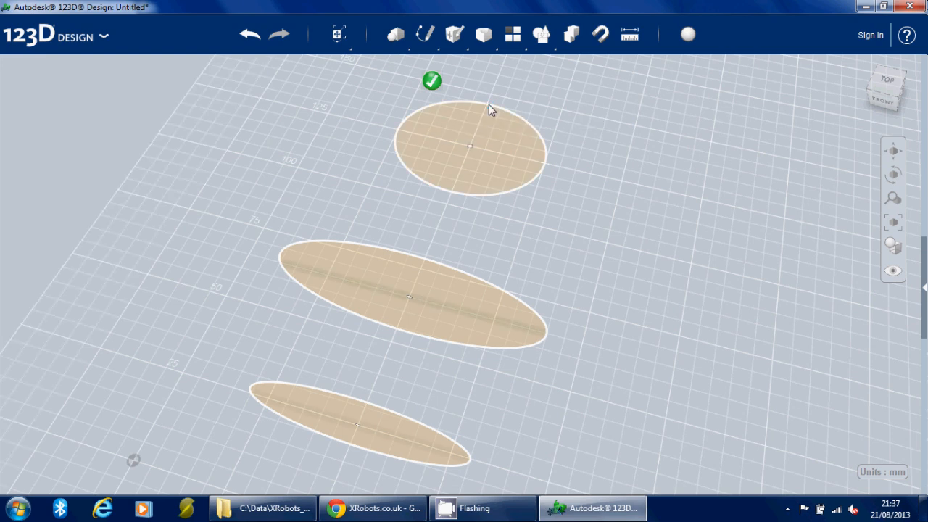
{"action": "left_click", "coordinate": [470, 143]}
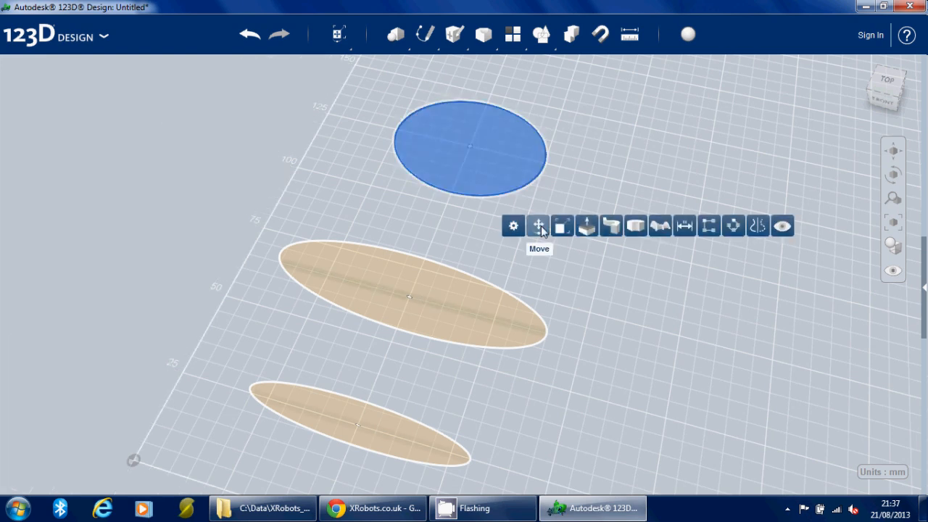
{"action": "left_click", "coordinate": [539, 226]}
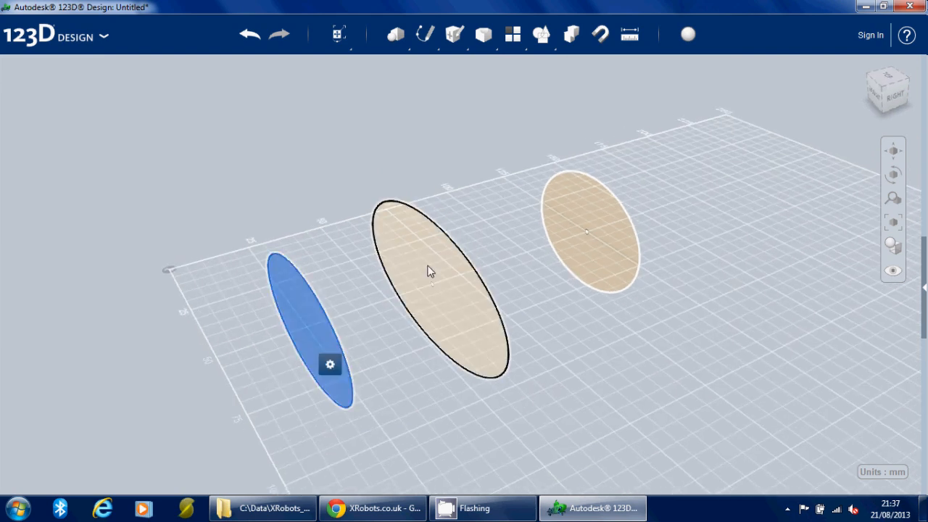
Step: Loft a tapered barrel solid through the three ellipse profiles and inspect it from several angles
{"action": "left_click", "coordinate": [481, 35]}
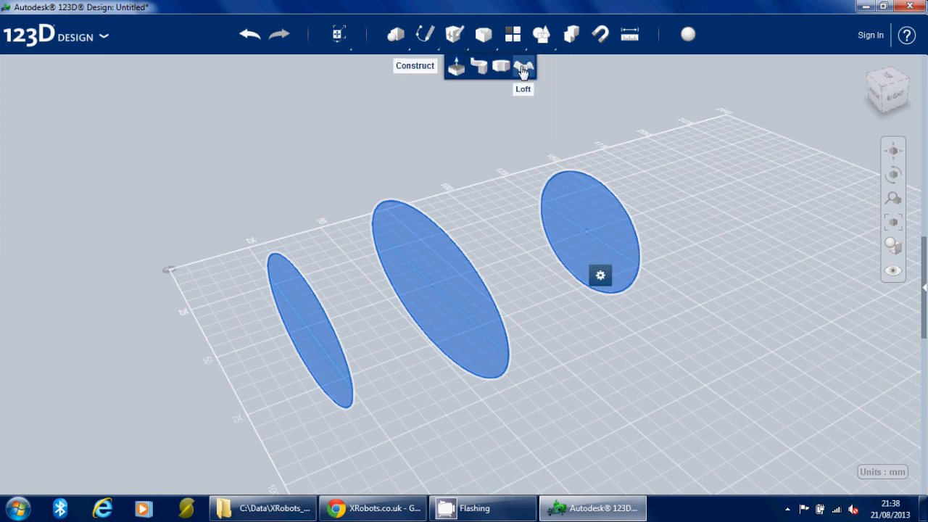
{"action": "left_click", "coordinate": [521, 66]}
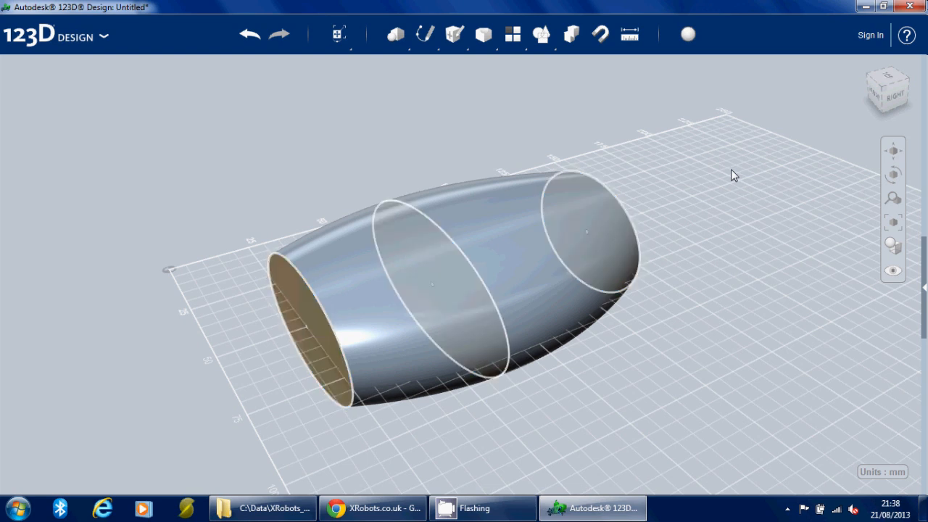
{"action": "left_click_drag", "start_coordinate": [733, 174], "coordinate": [722, 188]}
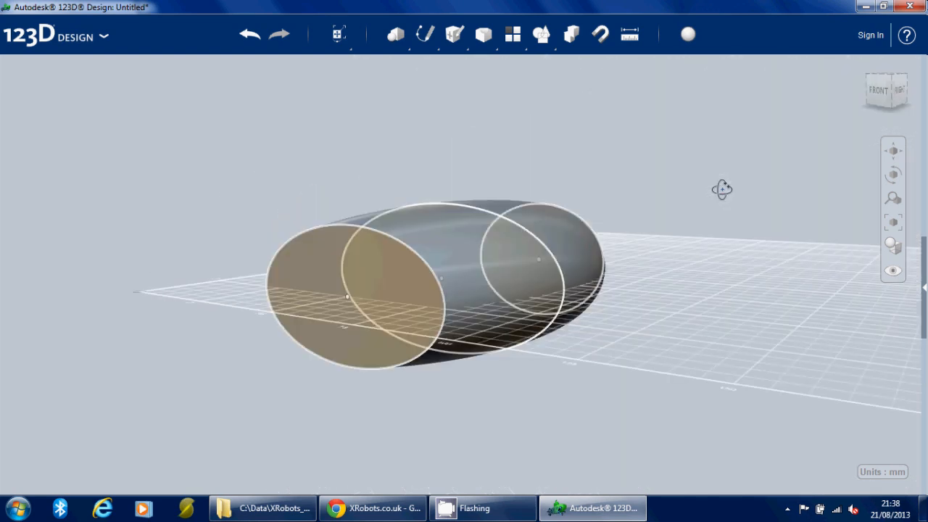
{"action": "left_click_drag", "start_coordinate": [722, 189], "coordinate": [609, 232]}
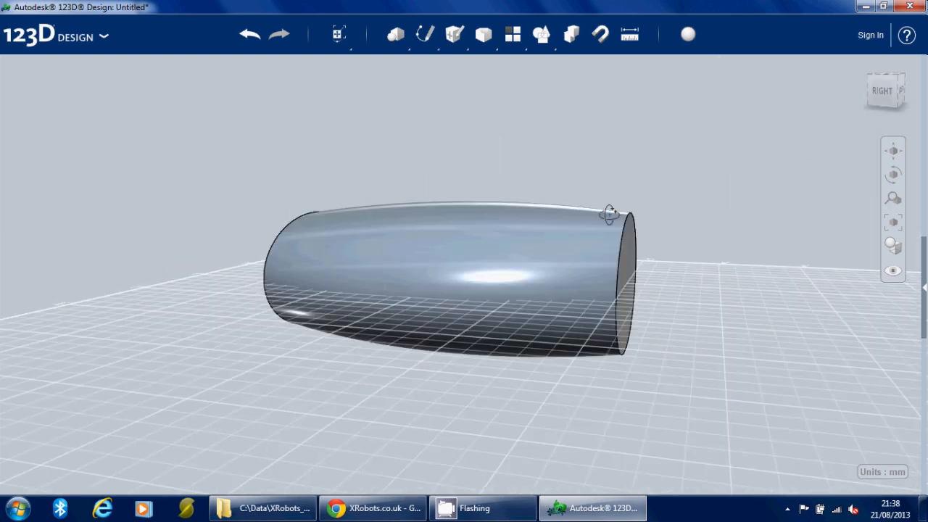
{"action": "left_click_drag", "start_coordinate": [609, 215], "coordinate": [711, 215]}
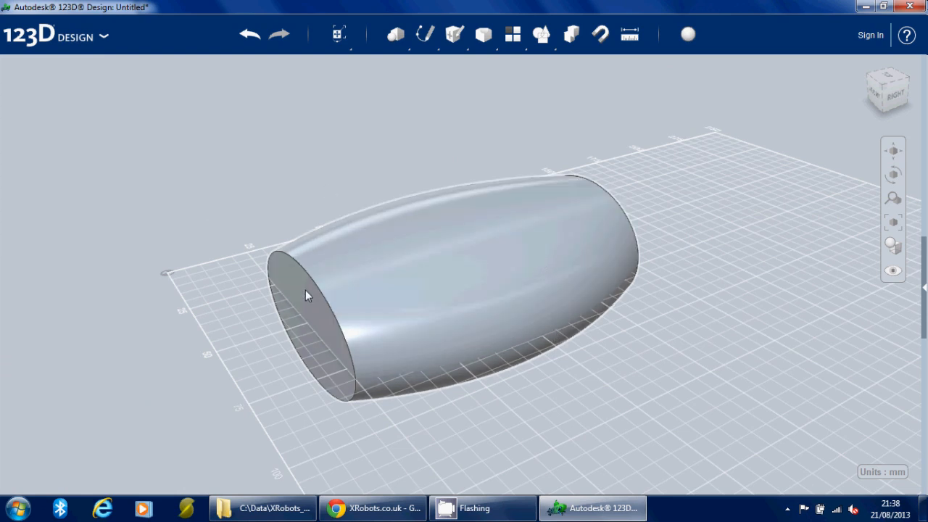
Step: Trim both ends of the lofted body into flat circular end faces
{"action": "left_click", "coordinate": [307, 296]}
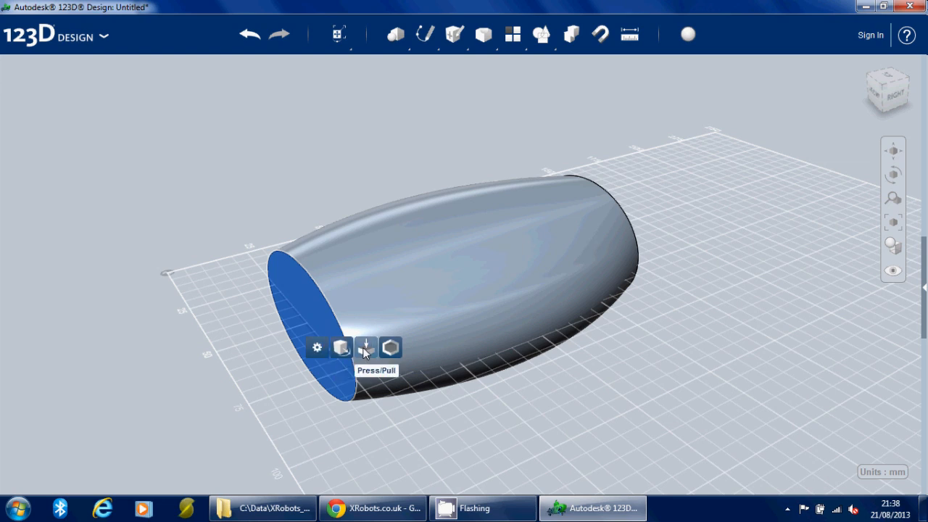
{"action": "left_click", "coordinate": [365, 348]}
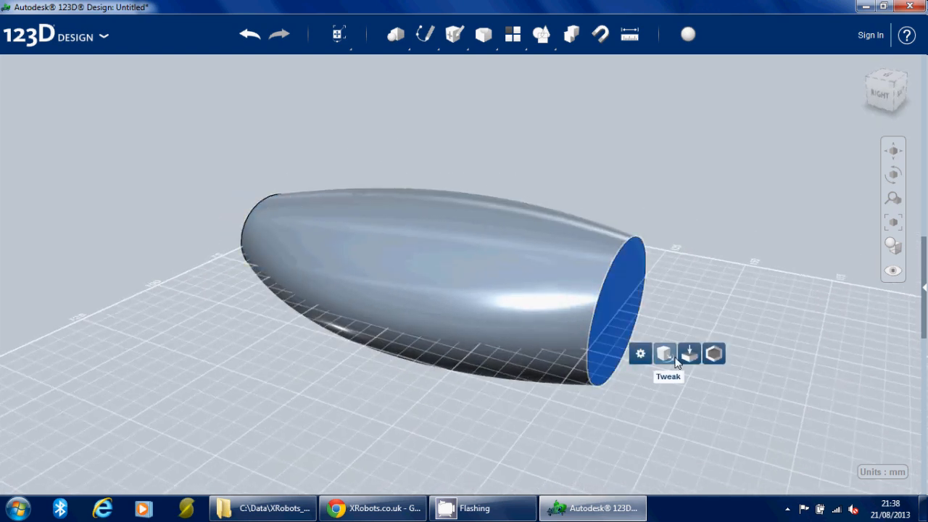
{"action": "left_click", "coordinate": [664, 354]}
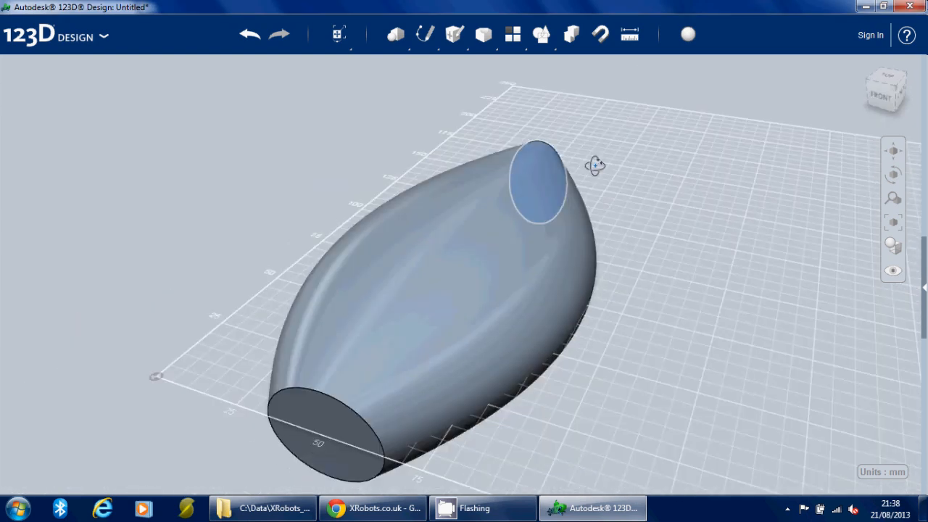
{"action": "left_click_drag", "start_coordinate": [594, 166], "coordinate": [580, 181]}
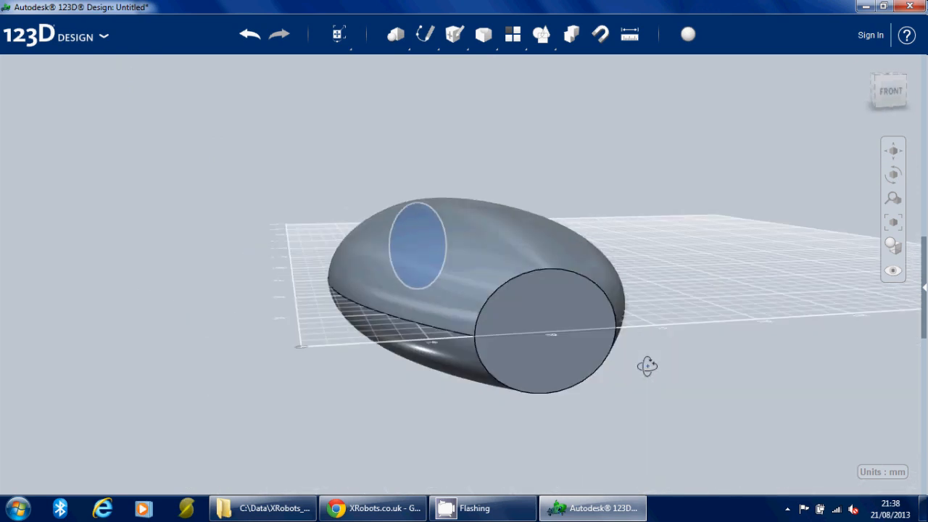
{"action": "left_click_drag", "start_coordinate": [647, 365], "coordinate": [620, 355]}
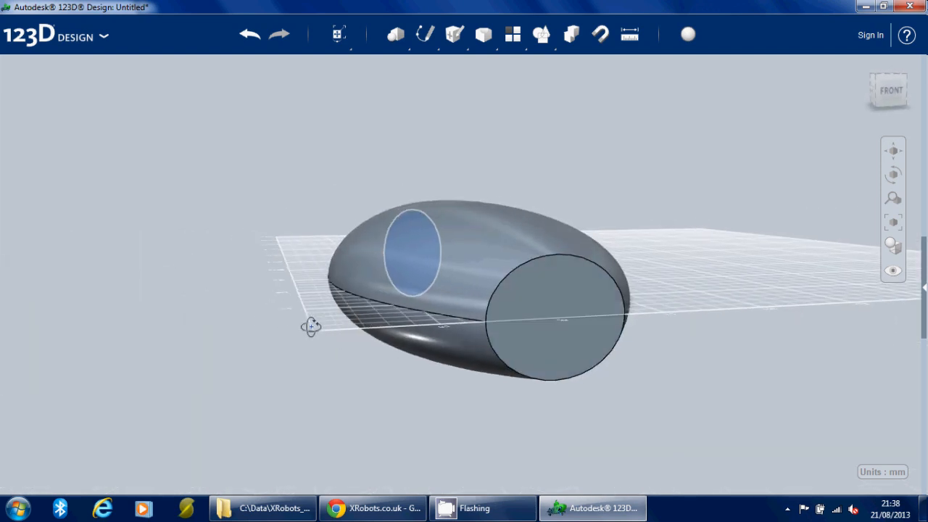
{"action": "mouse_move", "coordinate": [543, 308]}
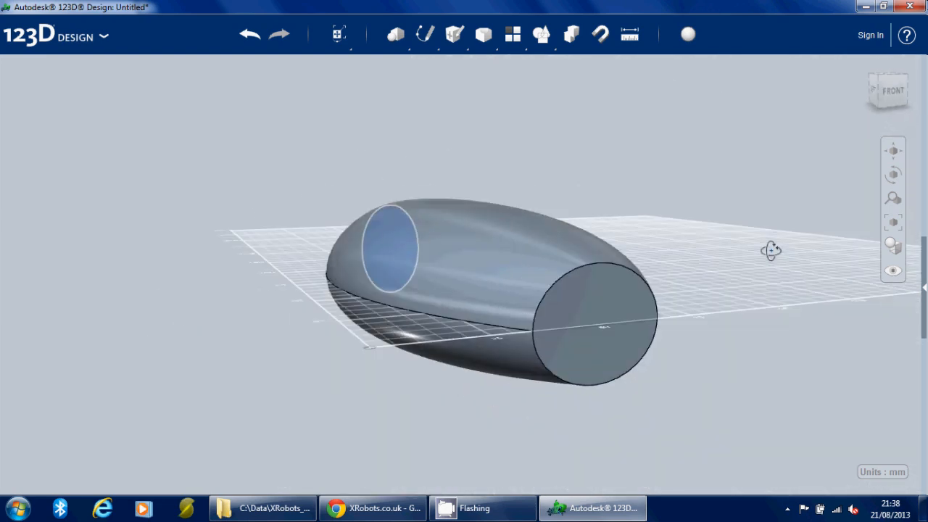
{"action": "left_click", "coordinate": [592, 319]}
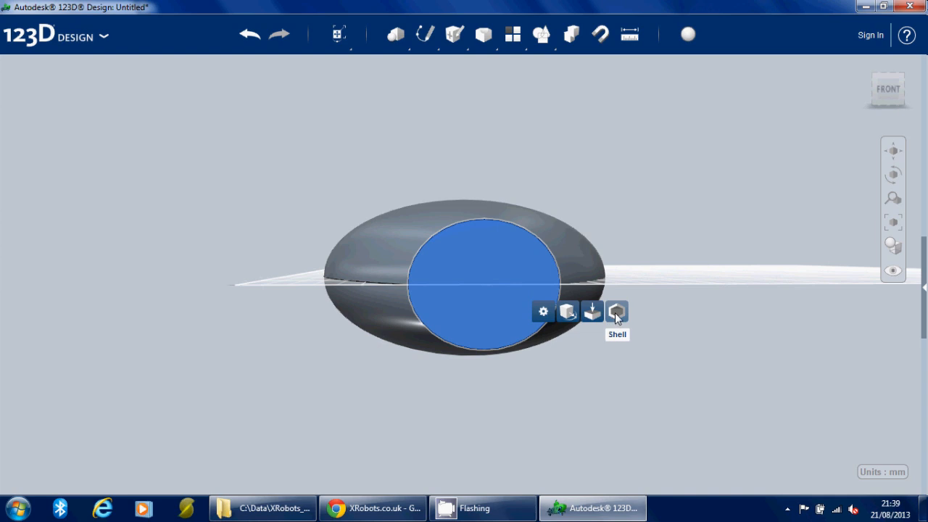
Step: Shell the body from its flat end face into a thin-walled hollow with a new inside thickness
{"action": "left_click", "coordinate": [616, 311]}
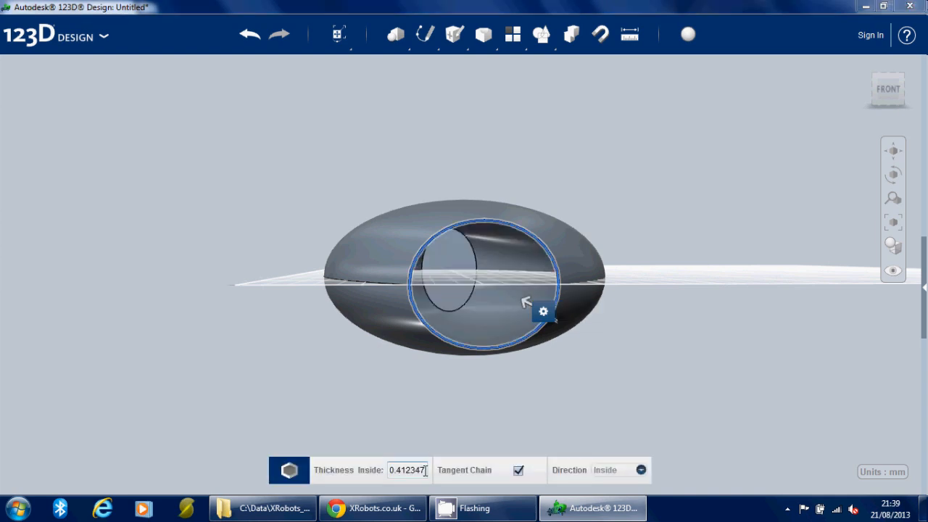
{"action": "triple_click", "coordinate": [409, 470]}
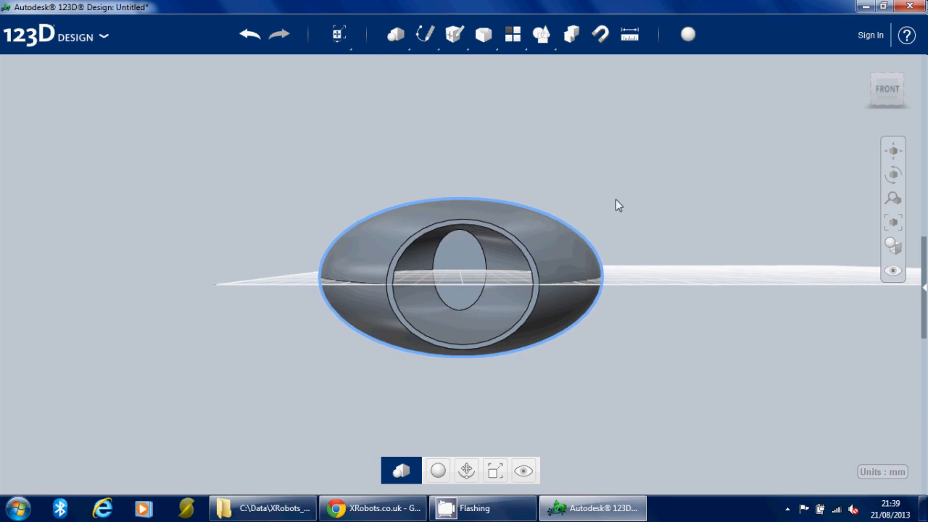
{"action": "left_click", "coordinate": [425, 34]}
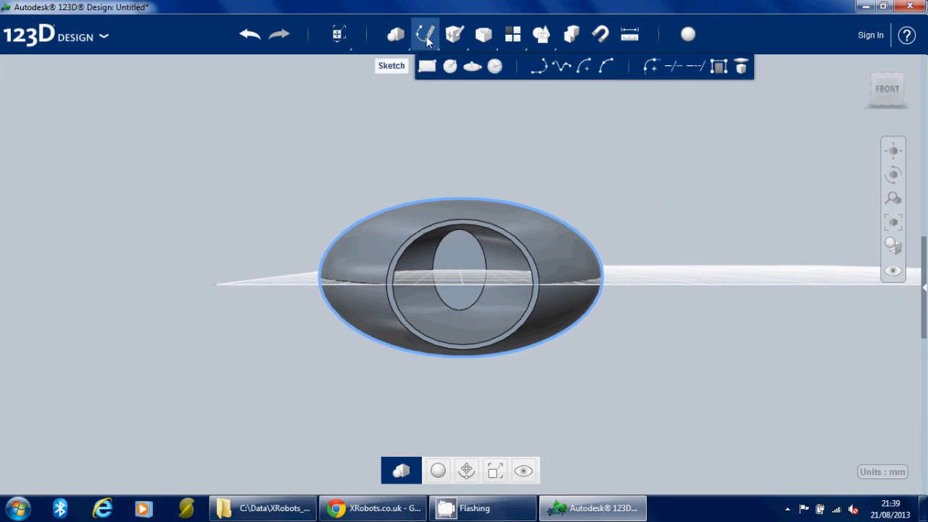
{"action": "mouse_move", "coordinate": [540, 67]}
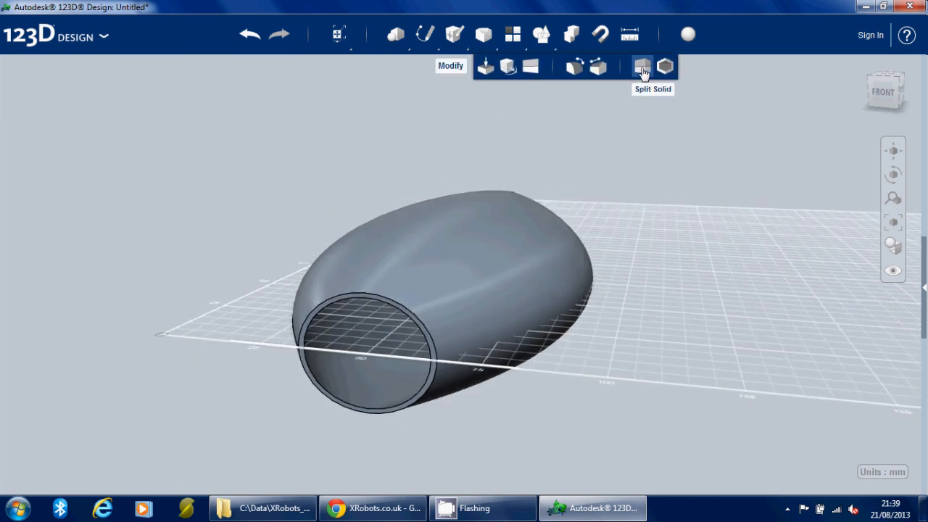
Step: Split the hollow shell lengthwise on the grid plane, keeping one half-shell viewed from below
{"action": "left_click", "coordinate": [640, 66]}
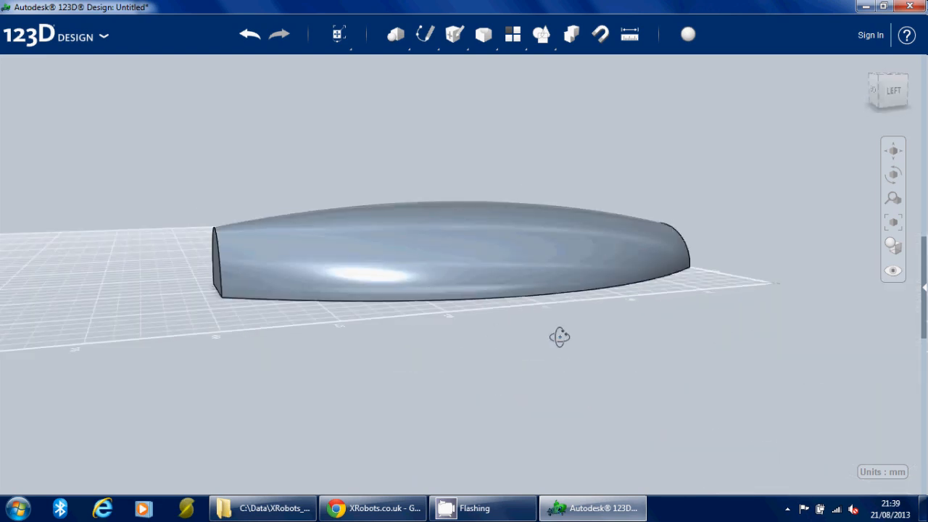
{"action": "left_click_drag", "start_coordinate": [559, 337], "coordinate": [434, 310]}
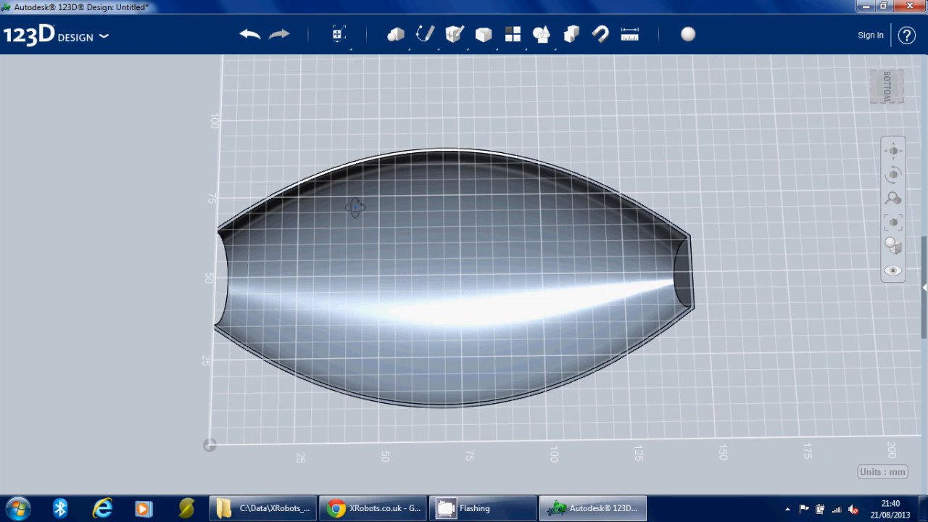
Step: Trace a closed spline outline with a deep left notch on the half-shell's inner surface
{"action": "left_click_drag", "start_coordinate": [355, 206], "coordinate": [348, 196]}
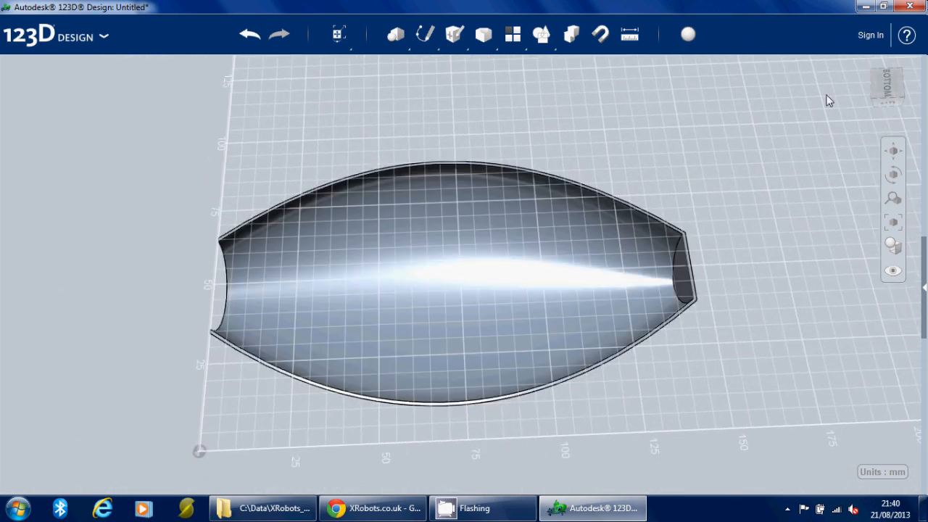
{"action": "left_click", "coordinate": [887, 85]}
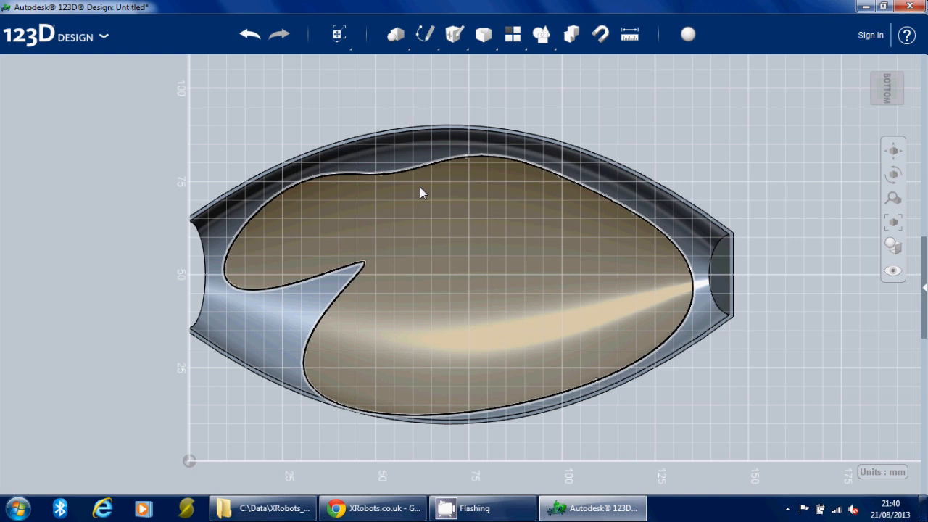
{"action": "left_click", "coordinate": [467, 206]}
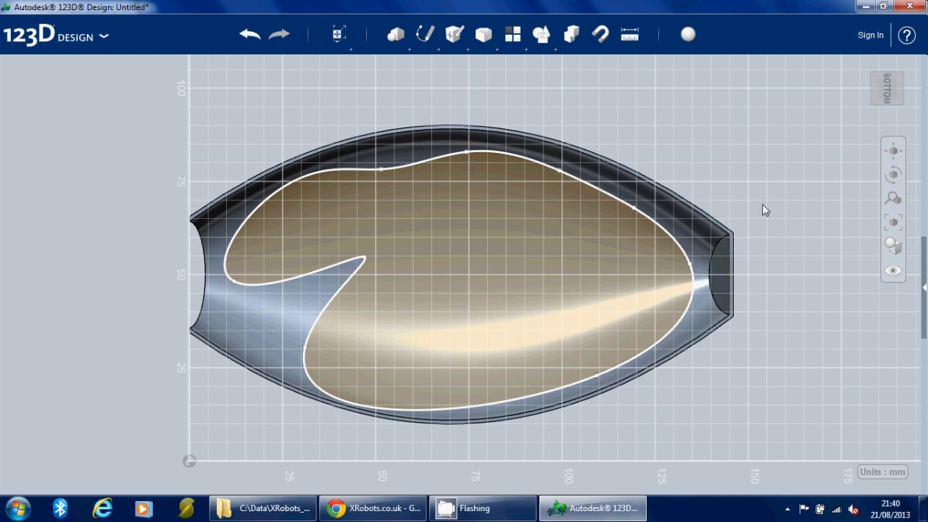
{"action": "left_click_drag", "start_coordinate": [766, 210], "coordinate": [761, 194]}
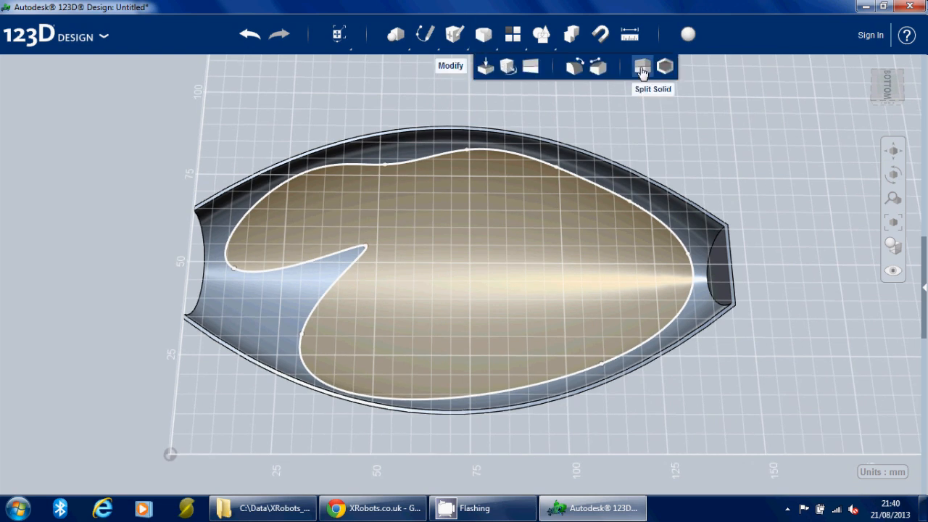
Step: Split the half-shell along the spline outline and remove the outer rim
{"action": "left_click", "coordinate": [641, 67]}
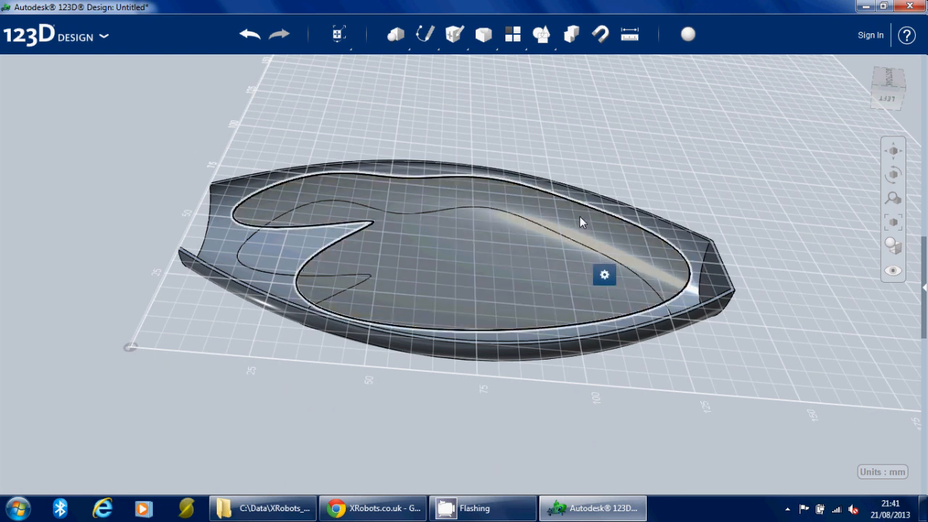
{"action": "left_click", "coordinate": [603, 274]}
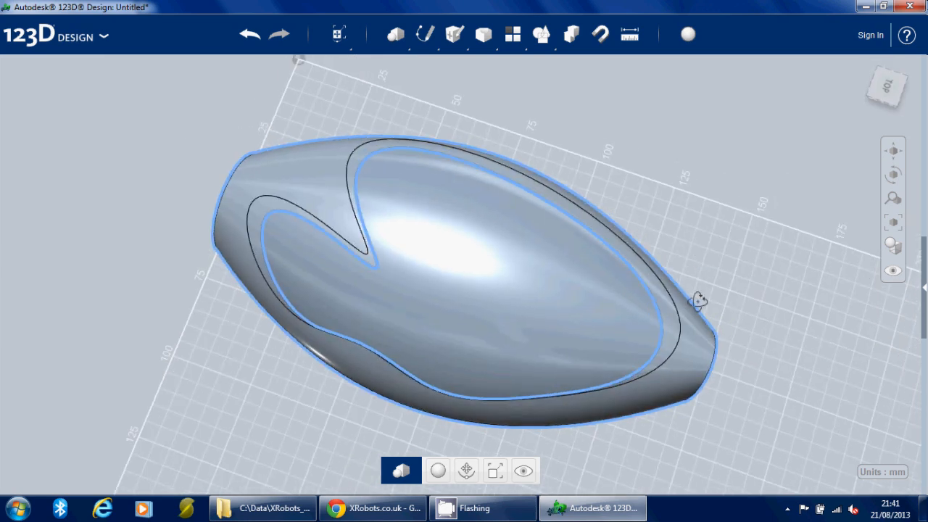
{"action": "left_click_drag", "start_coordinate": [699, 300], "coordinate": [667, 261]}
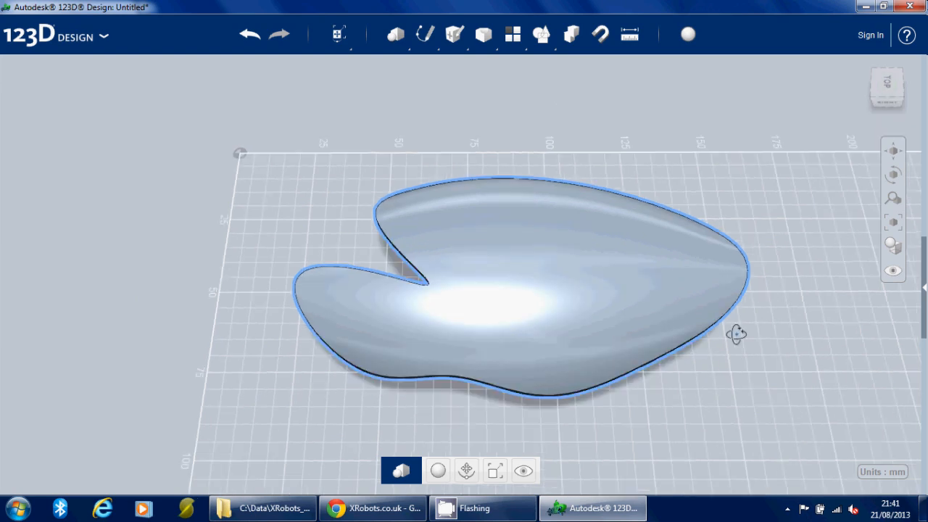
{"action": "left_click_drag", "start_coordinate": [737, 333], "coordinate": [741, 145]}
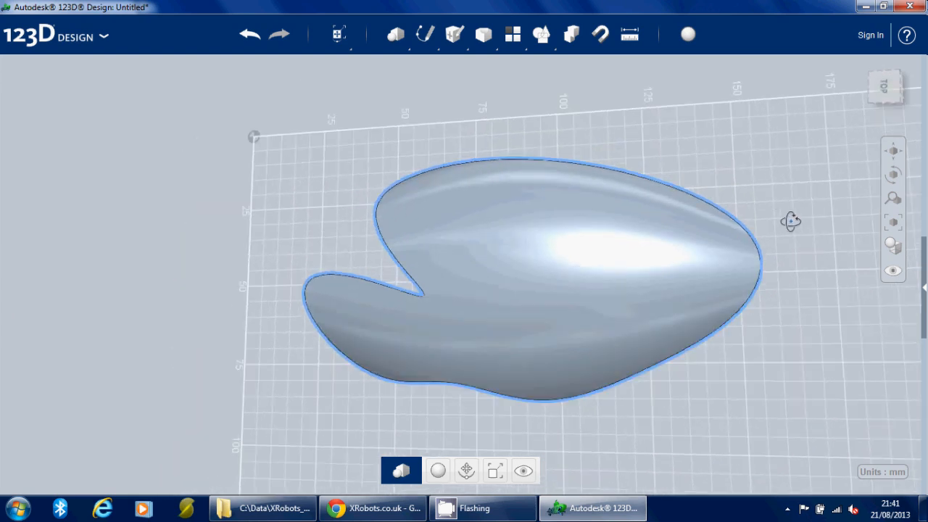
Step: Orbit the notched curved piece to check its curvature side-on and edge-on
{"action": "left_click_drag", "start_coordinate": [790, 220], "coordinate": [805, 119]}
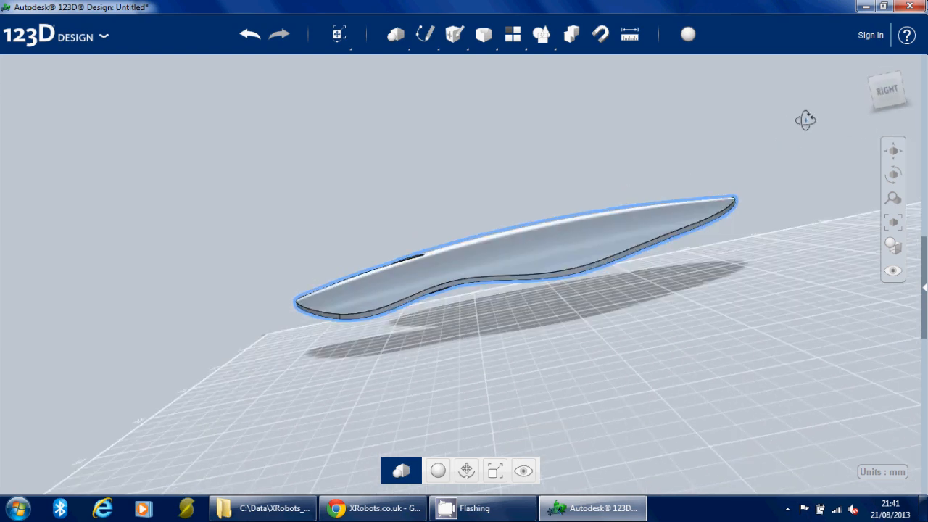
{"action": "left_click_drag", "start_coordinate": [806, 119], "coordinate": [806, 183]}
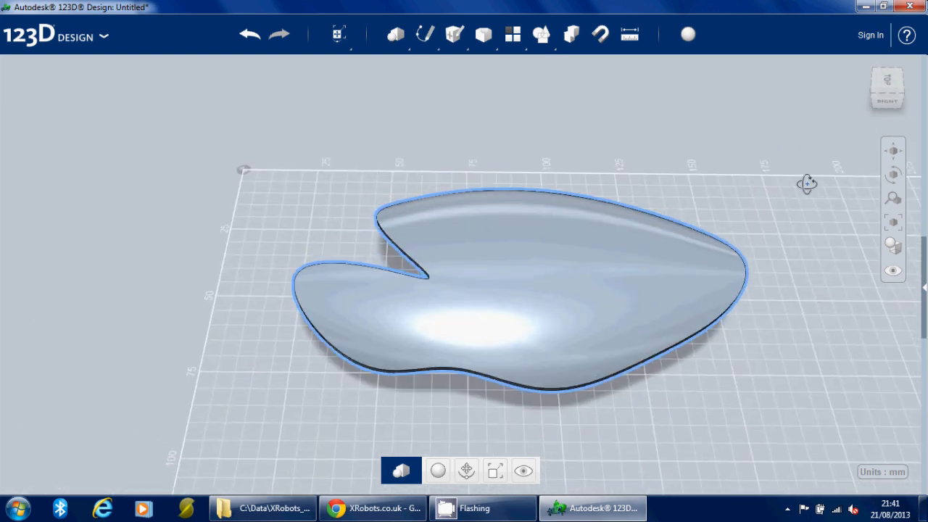
{"action": "left_click_drag", "start_coordinate": [806, 182], "coordinate": [653, 312]}
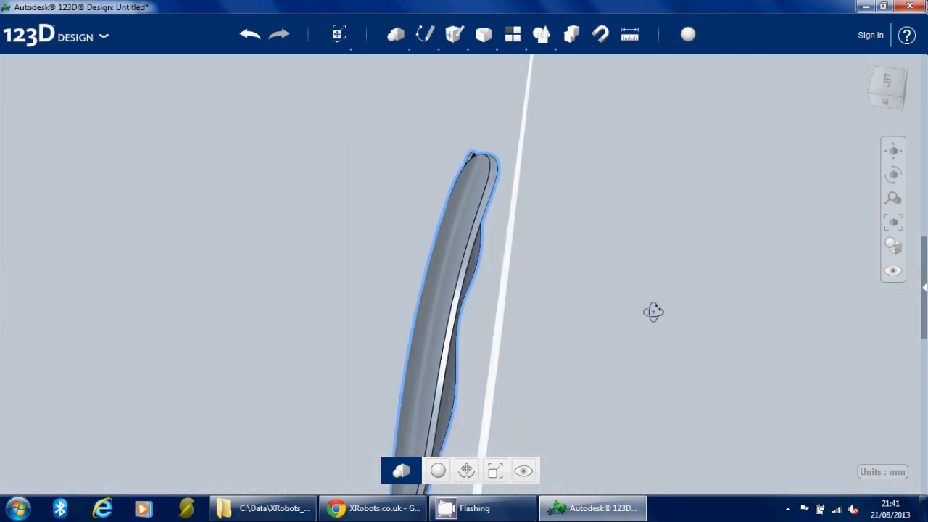
{"action": "left_click_drag", "start_coordinate": [653, 312], "coordinate": [638, 427]}
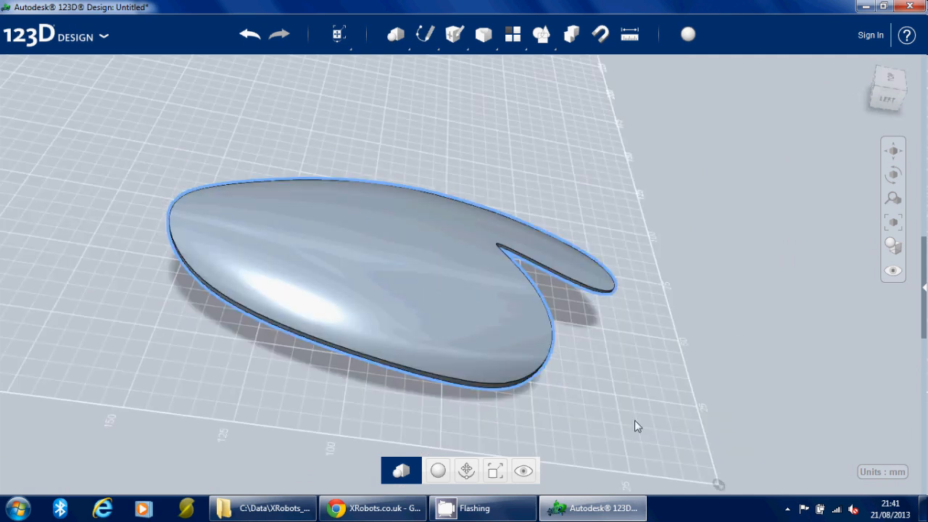
Step: Apply a red overlay material to the notched curved piece and view it from the side
{"action": "left_click", "coordinate": [687, 35]}
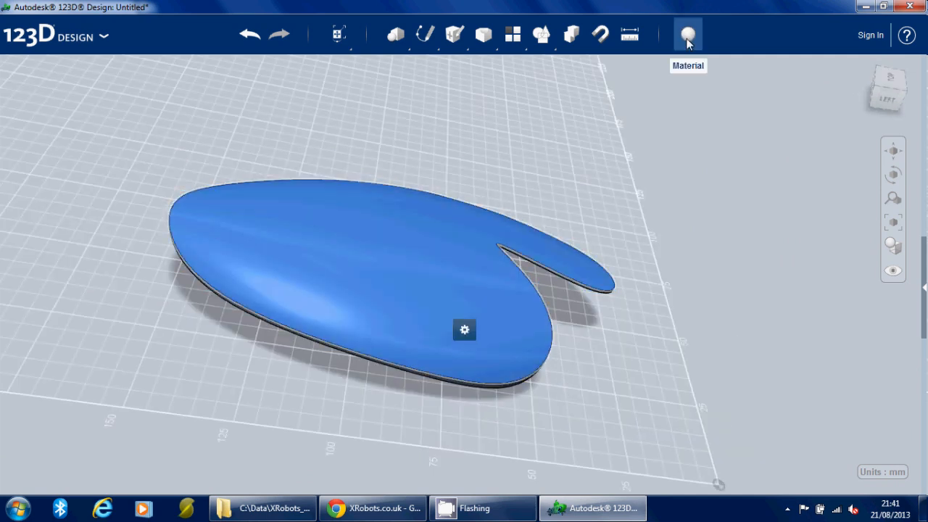
{"action": "left_click", "coordinate": [687, 35]}
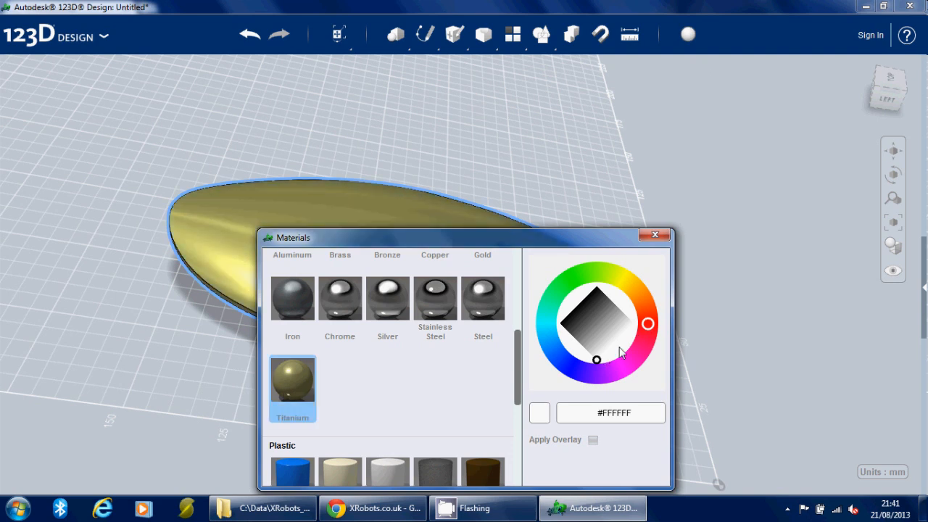
{"action": "left_click", "coordinate": [617, 322]}
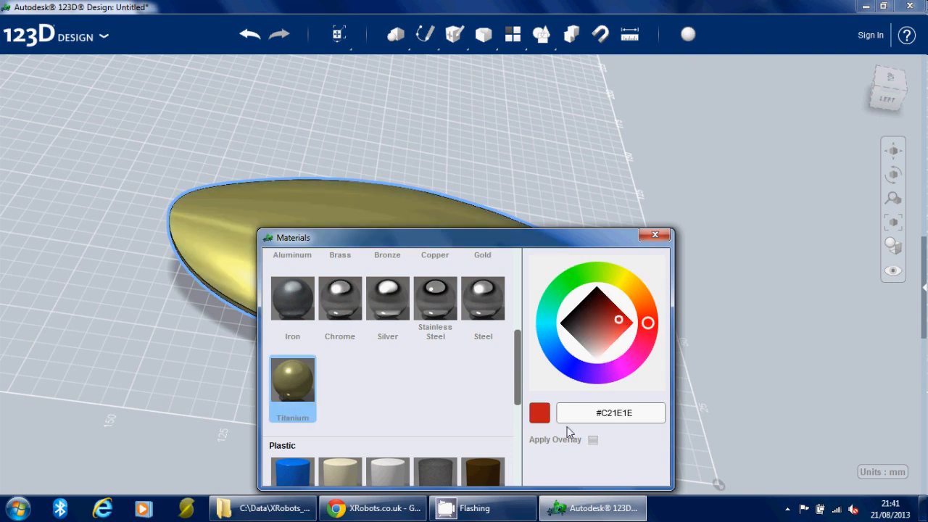
{"action": "left_click", "coordinate": [591, 438]}
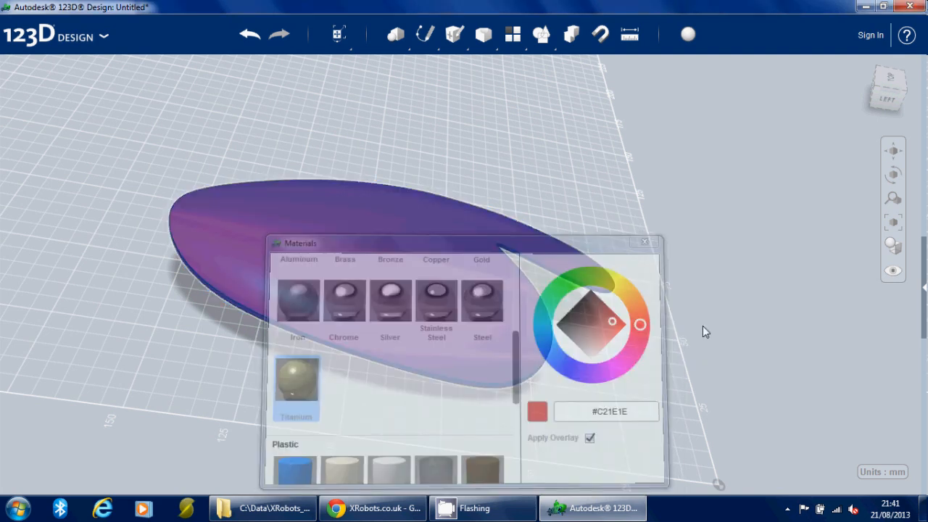
{"action": "left_click", "coordinate": [644, 240]}
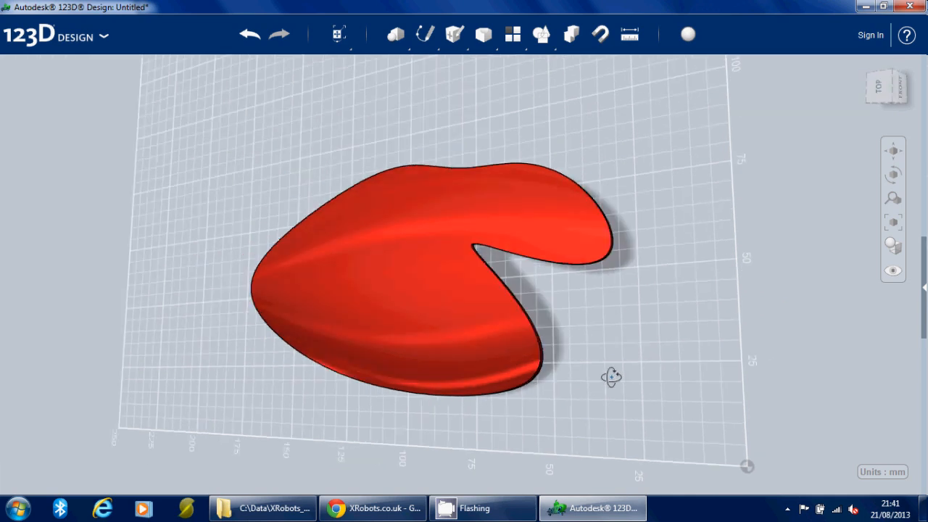
{"action": "left_click_drag", "start_coordinate": [612, 377], "coordinate": [690, 307]}
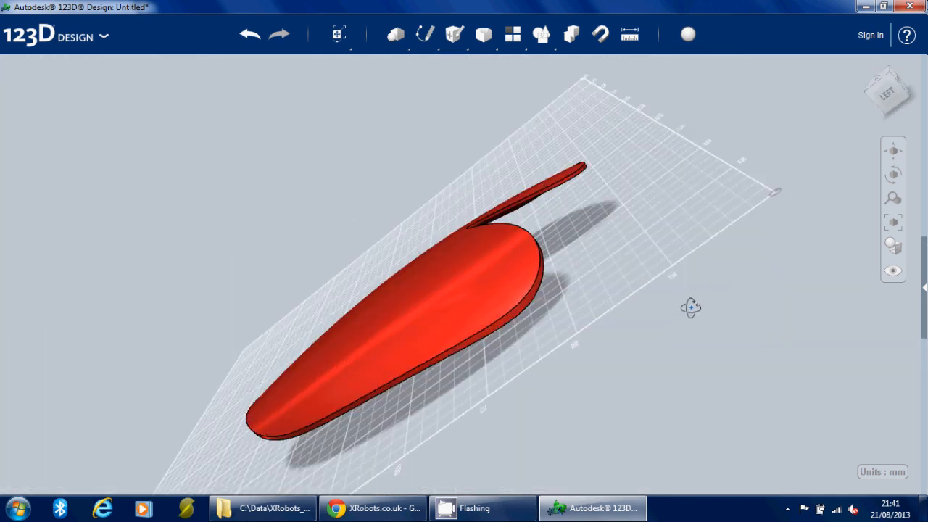
{"action": "left_click_drag", "start_coordinate": [690, 307], "coordinate": [753, 368]}
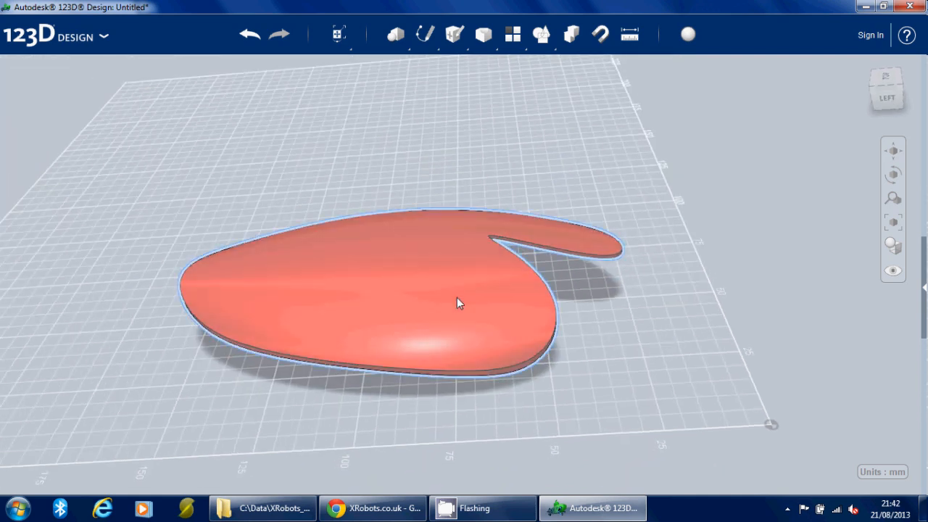
Step: From Top view, sketch a small circle on the tail and two parallel spline S-curves across the body
{"action": "left_click", "coordinate": [458, 303]}
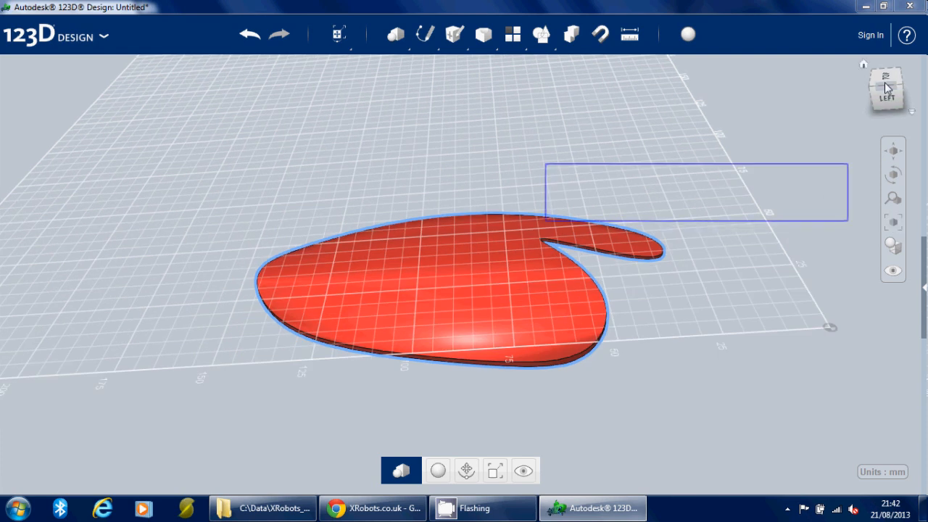
{"action": "left_click", "coordinate": [886, 79]}
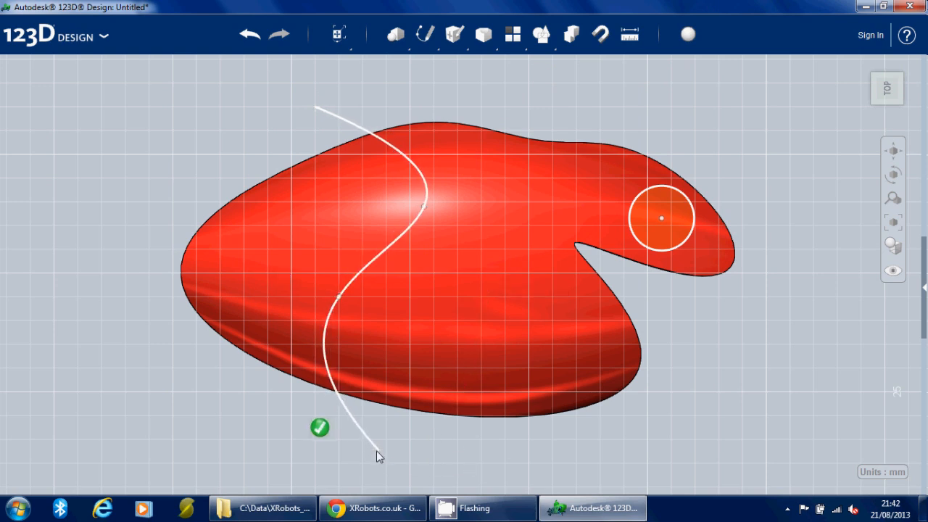
{"action": "left_click", "coordinate": [397, 35]}
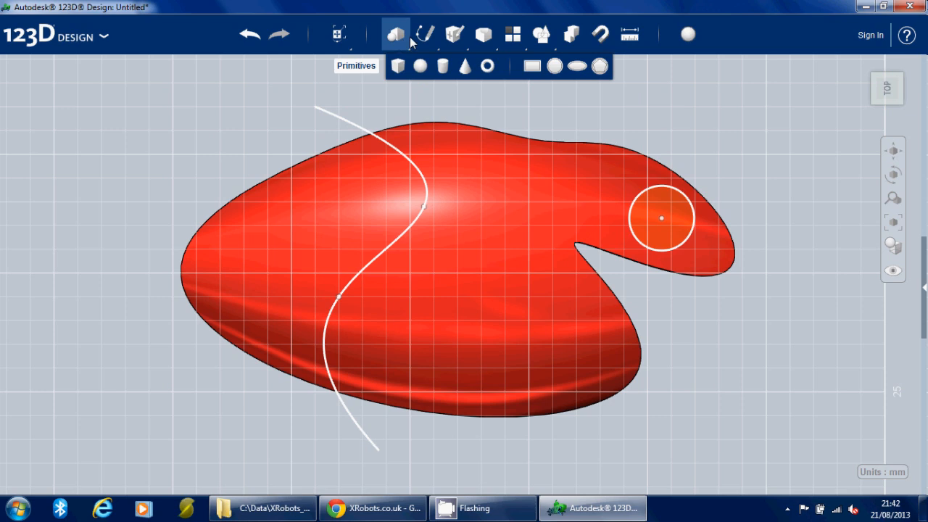
{"action": "left_click", "coordinate": [427, 33]}
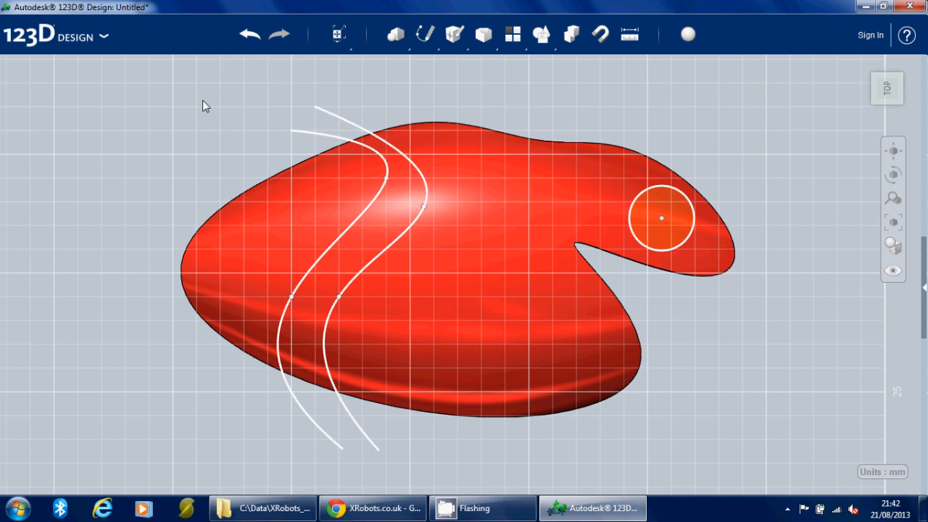
{"action": "mouse_move", "coordinate": [470, 90]}
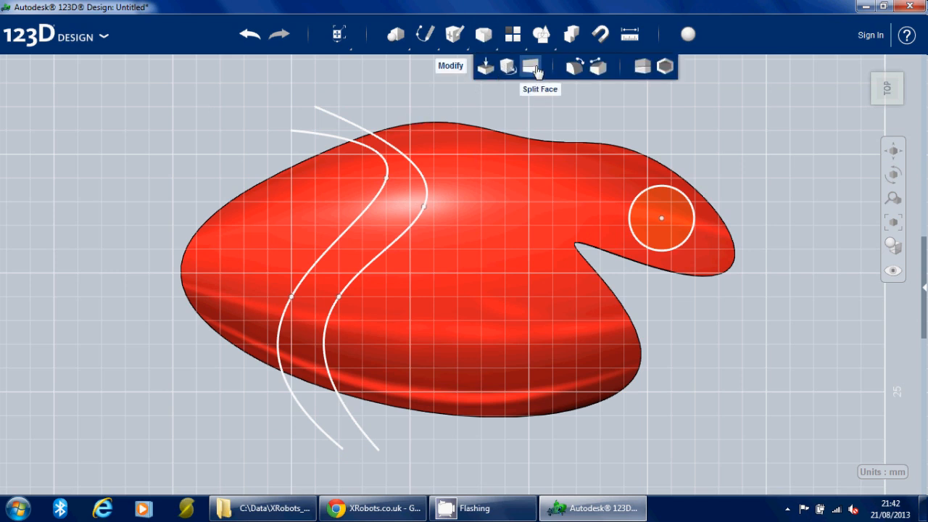
Step: Split the body's top face along the circle and S-curve sketches
{"action": "left_click", "coordinate": [532, 67]}
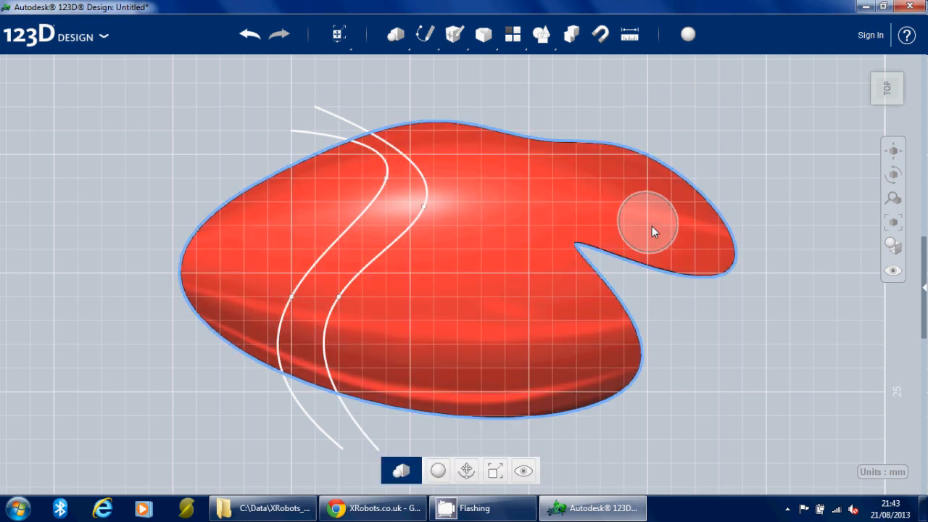
{"action": "left_click", "coordinate": [647, 220]}
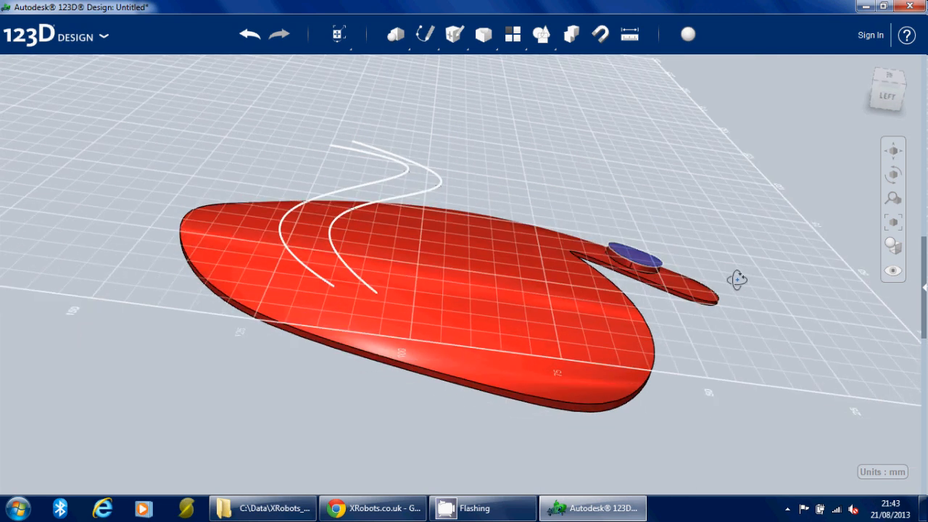
{"action": "left_click_drag", "start_coordinate": [737, 280], "coordinate": [421, 210]}
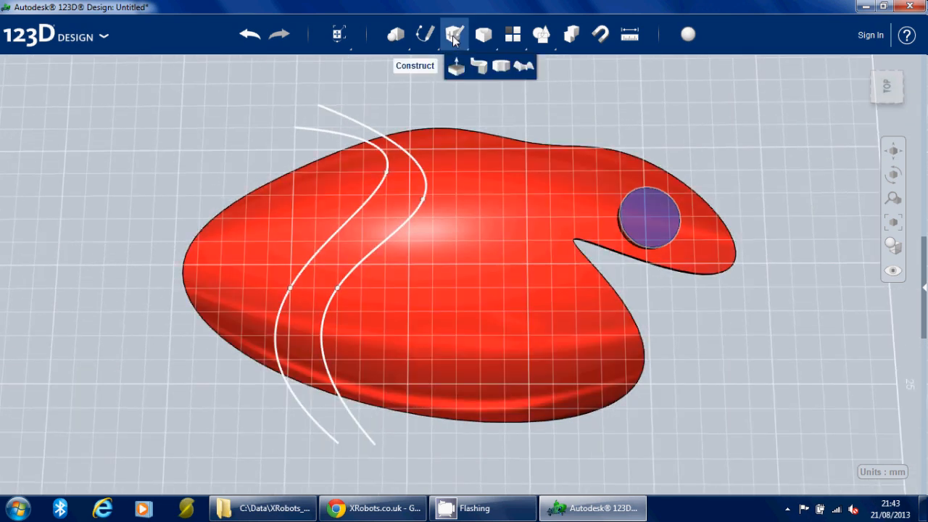
{"action": "mouse_move", "coordinate": [528, 65]}
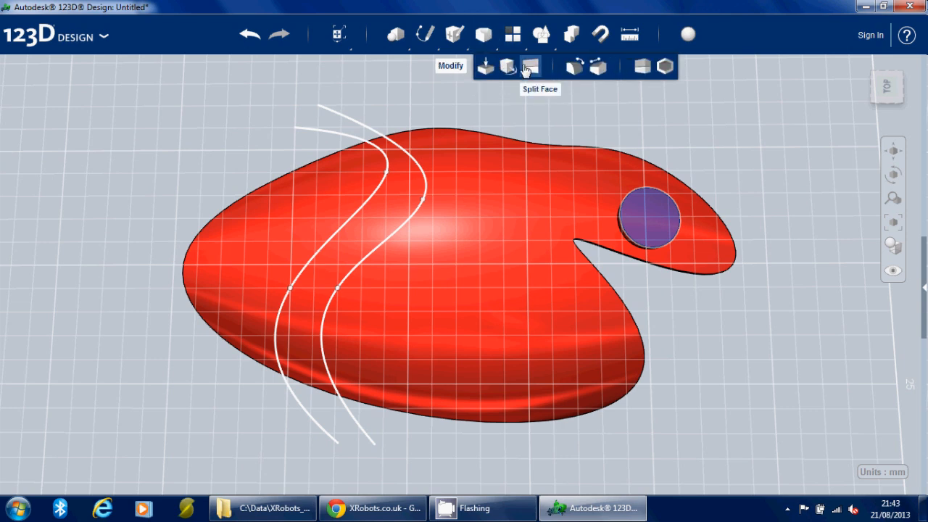
Step: Split again and pull the disc and the strip between the S-curves up by 2 mm
{"action": "left_click", "coordinate": [531, 64]}
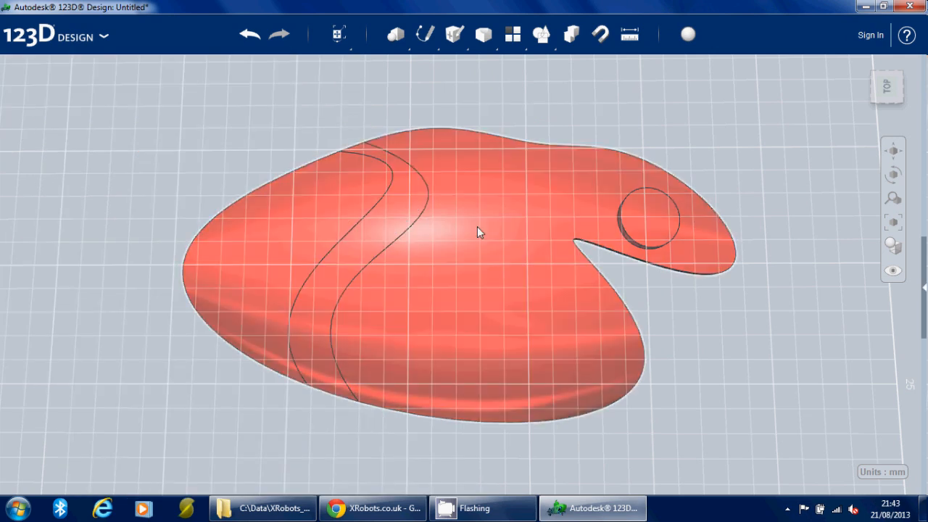
{"action": "left_click", "coordinate": [479, 232]}
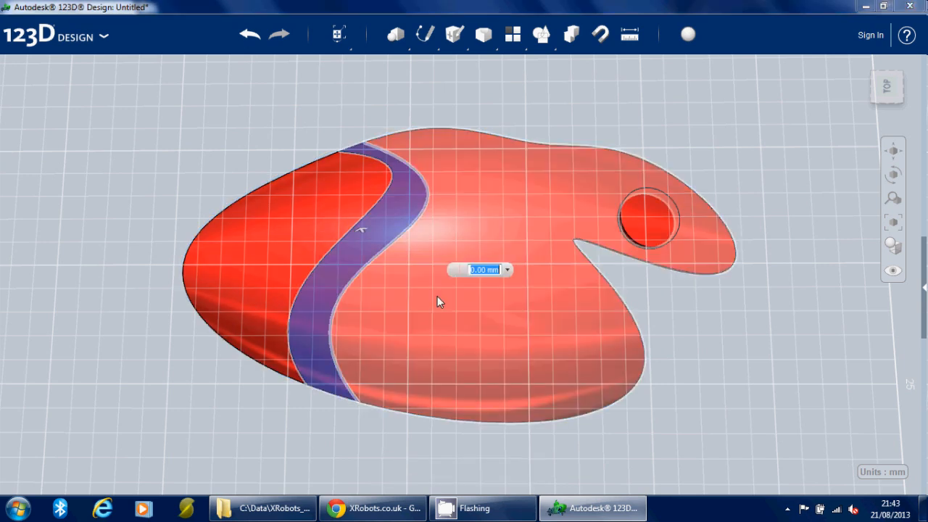
{"action": "type", "text": "2"}
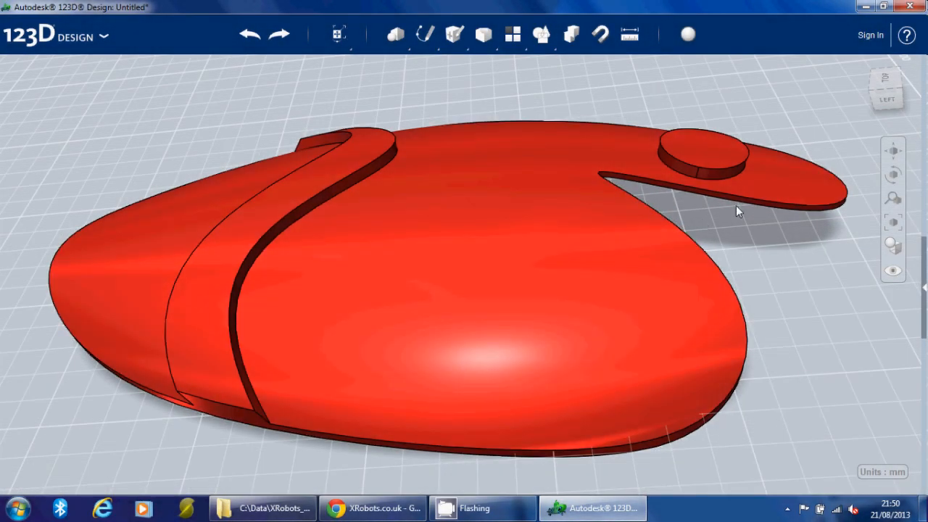
Step: Fillet the raised disc, outer rim and curved band edges with radius 1
{"action": "left_click", "coordinate": [718, 171]}
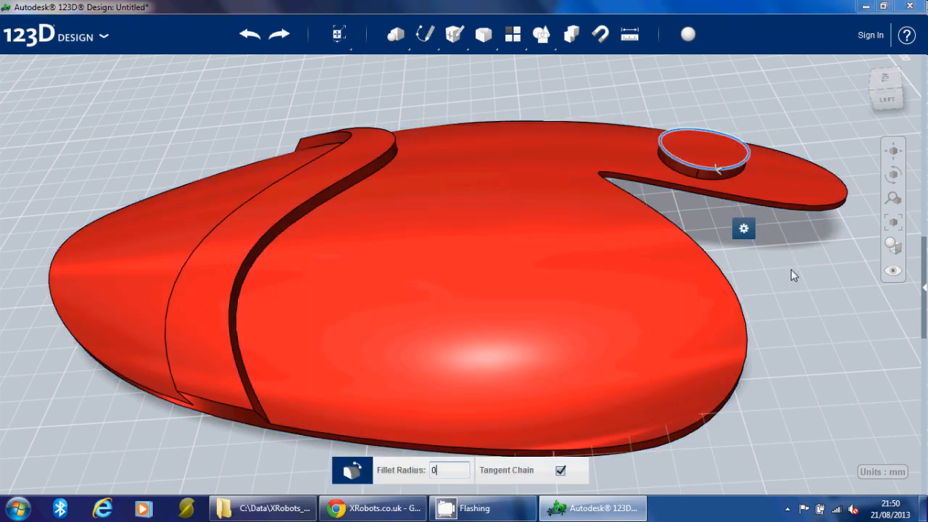
{"action": "type", "text": "1"}
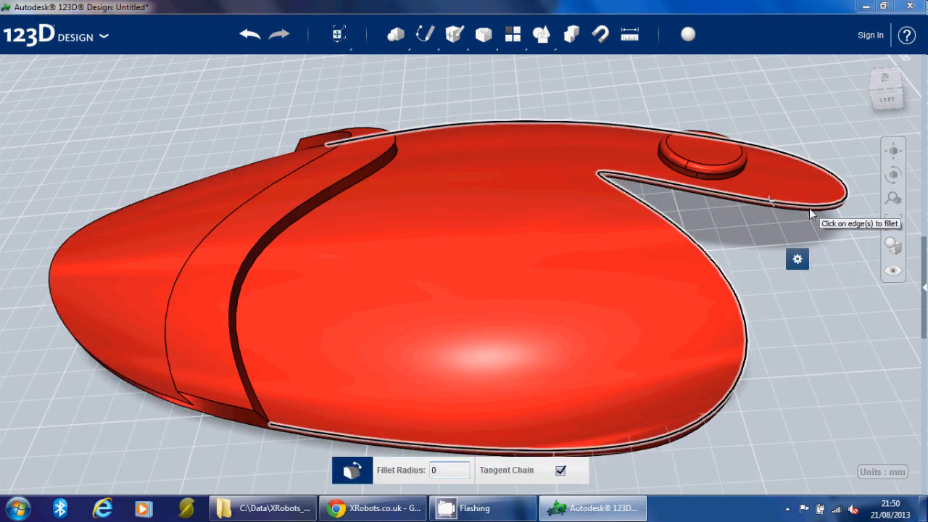
{"action": "type", "text": "1"}
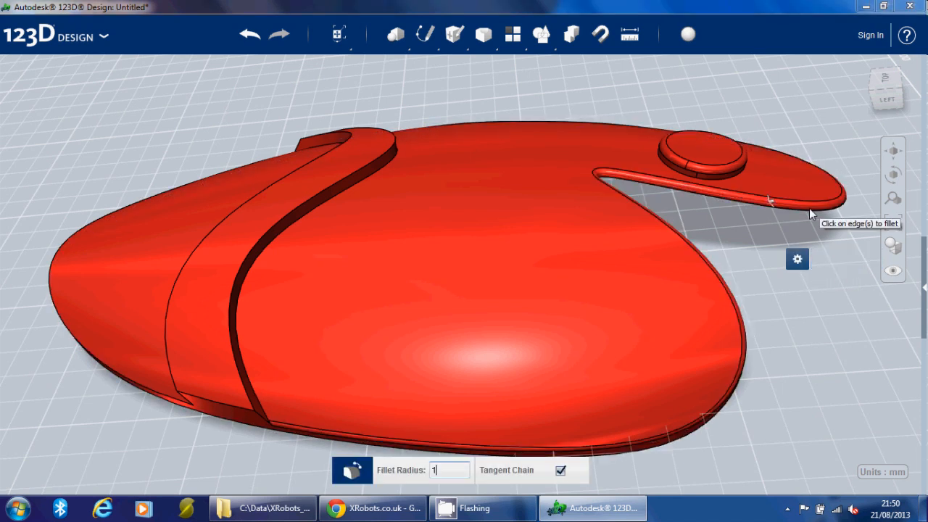
{"action": "mouse_move", "coordinate": [837, 335]}
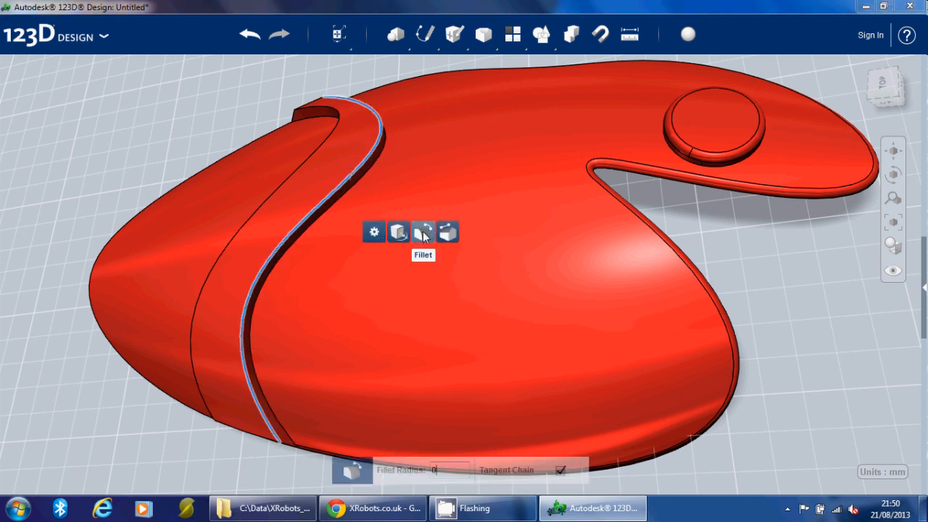
{"action": "left_click", "coordinate": [425, 232]}
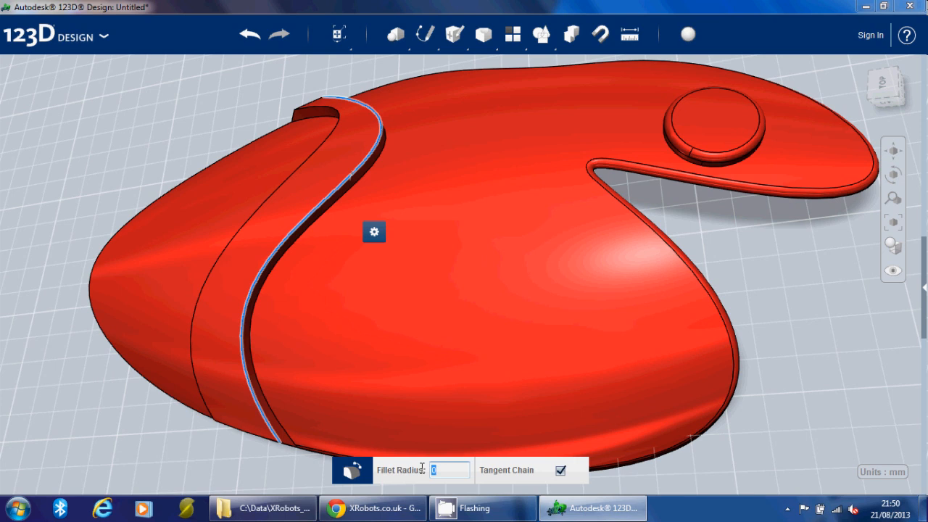
{"action": "type", "text": "1"}
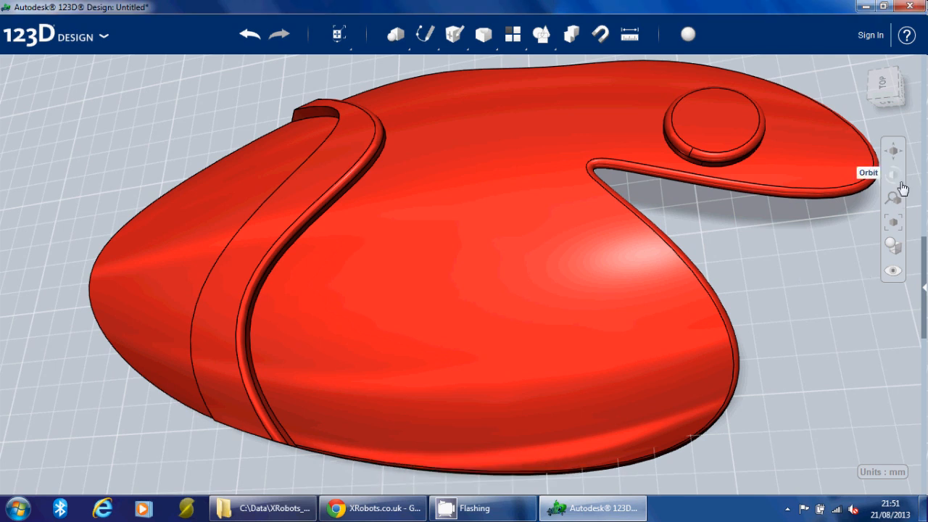
{"action": "mouse_move", "coordinate": [899, 203]}
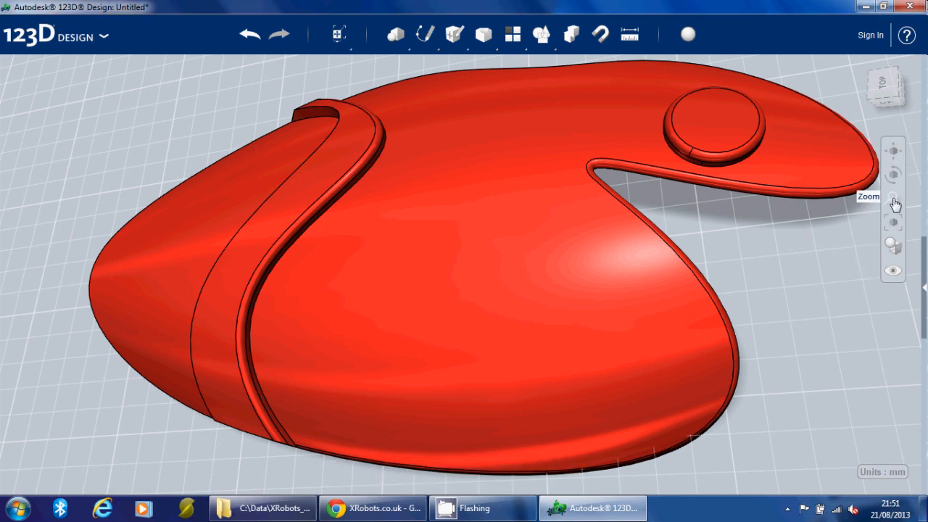
{"action": "mouse_move", "coordinate": [893, 185]}
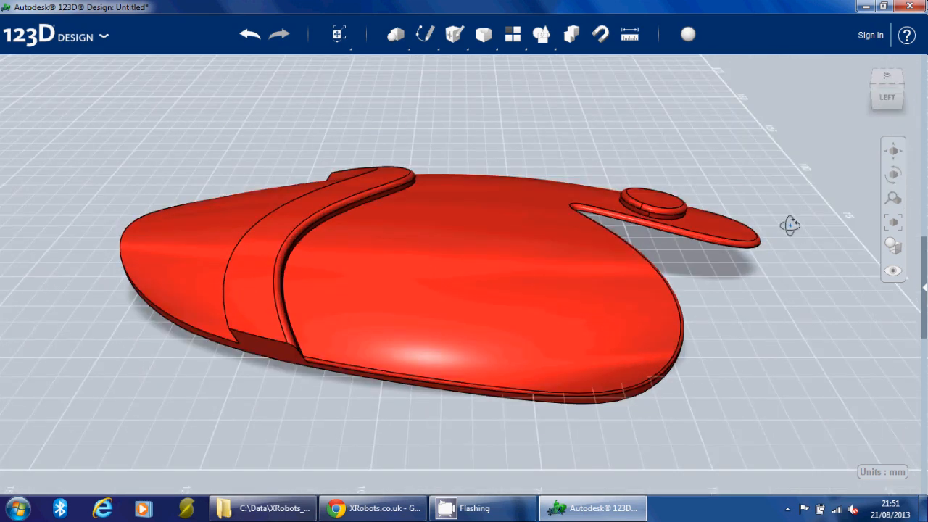
{"action": "left_click_drag", "start_coordinate": [790, 224], "coordinate": [783, 352]}
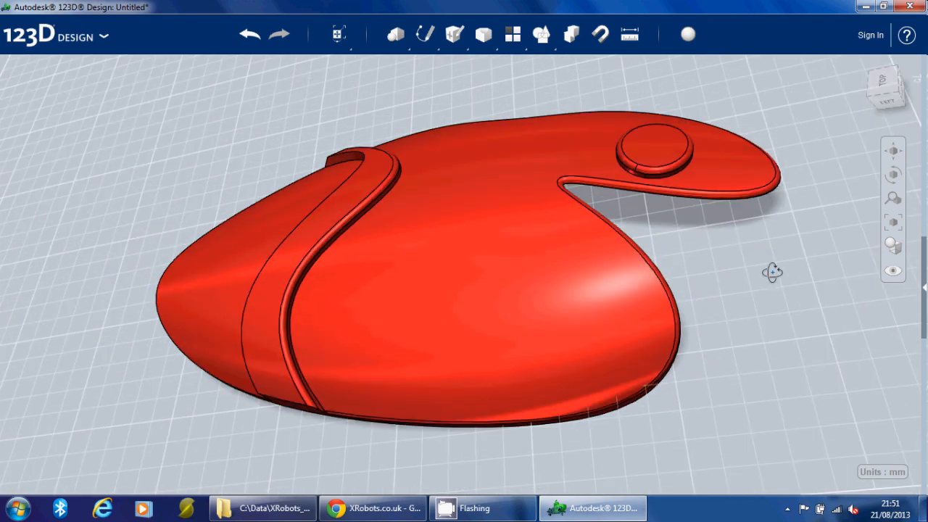
{"action": "left_click_drag", "start_coordinate": [771, 272], "coordinate": [800, 298]}
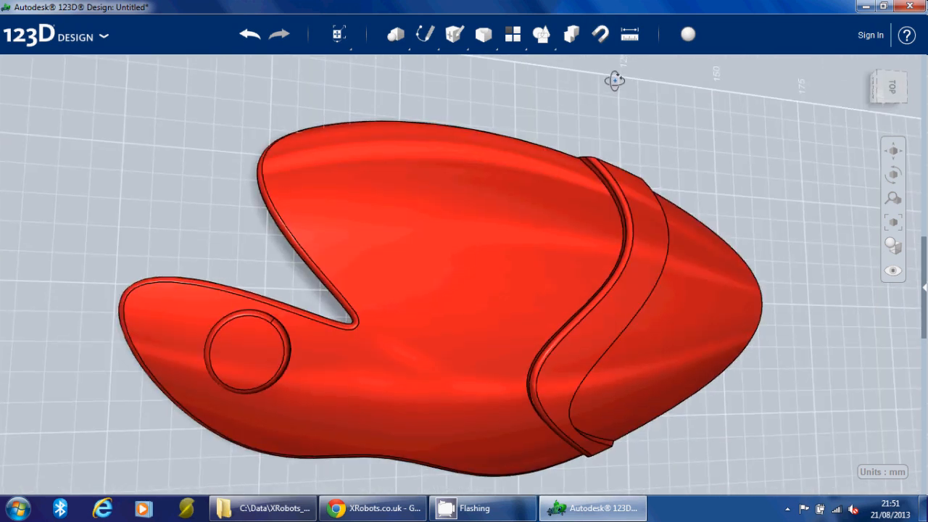
{"action": "left_click_drag", "start_coordinate": [615, 80], "coordinate": [713, 161]}
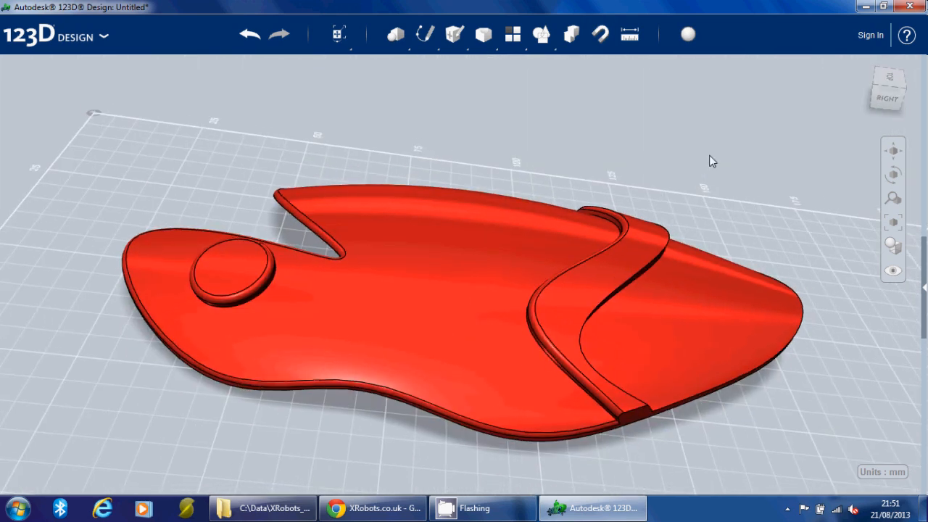